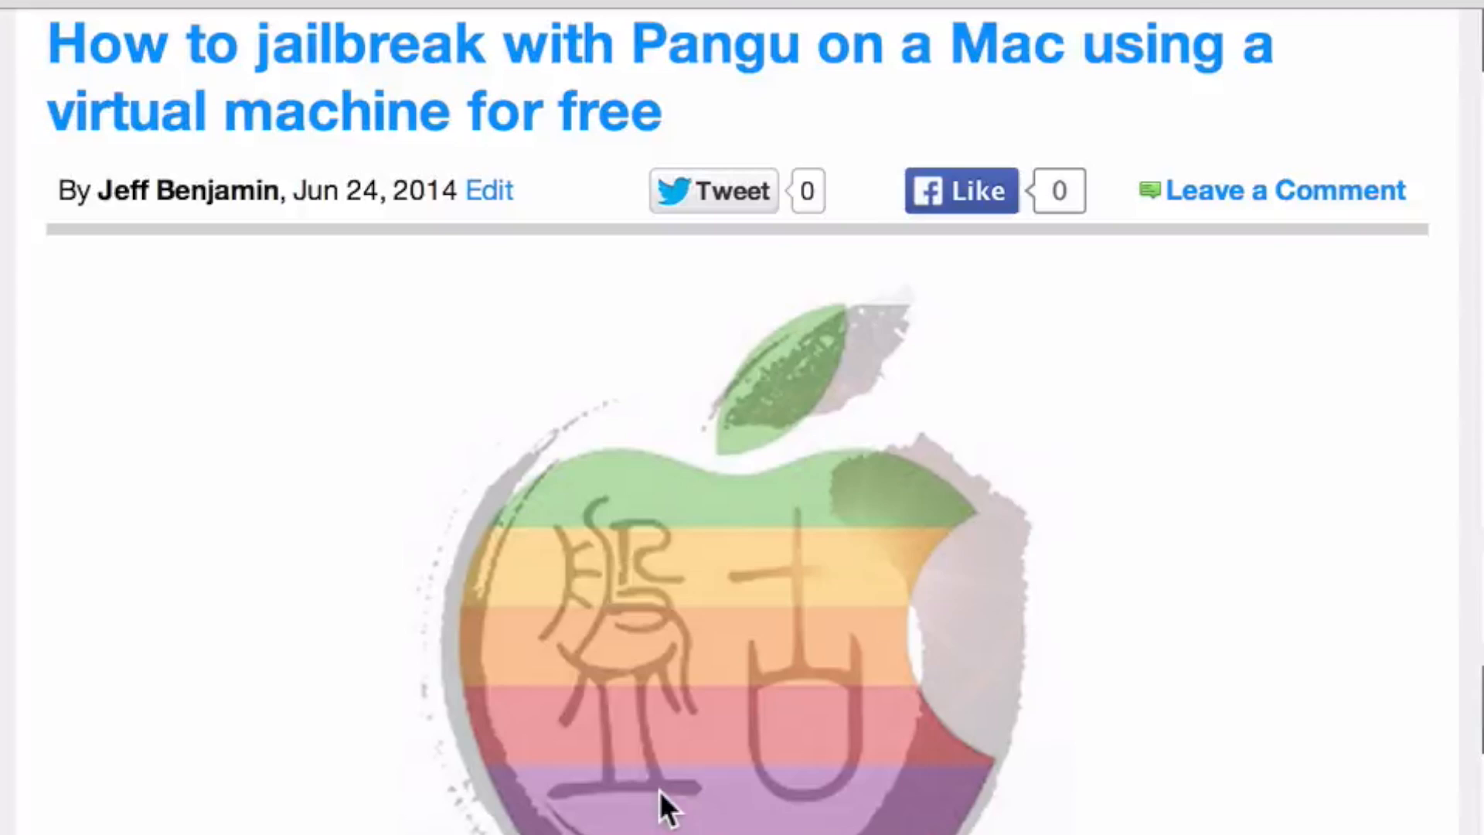
Step: Scroll the Pangu Mac jailbreak article down to Step 1 and Step 2
scroll(down, 3)
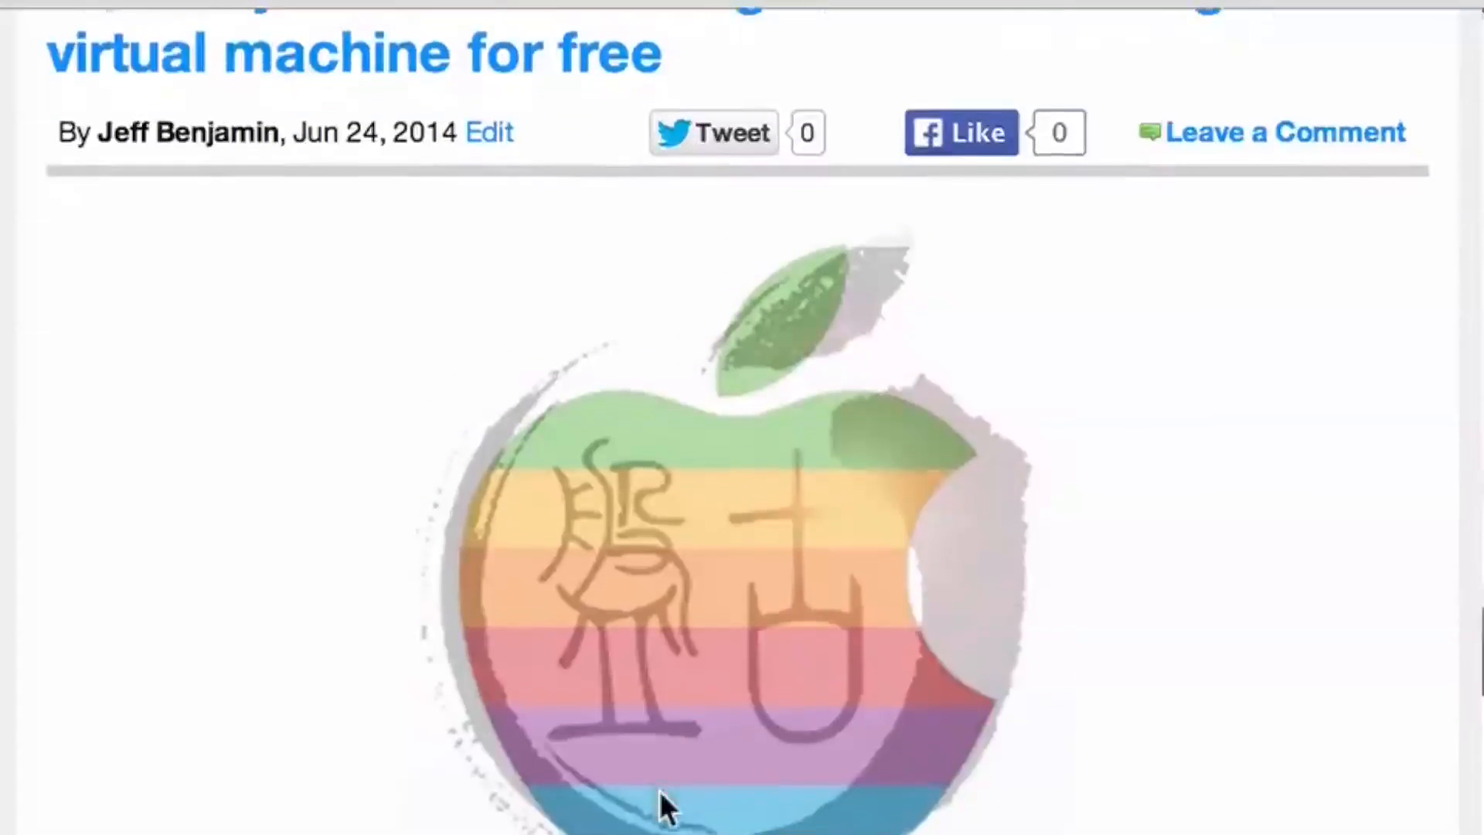
scroll(down, 3)
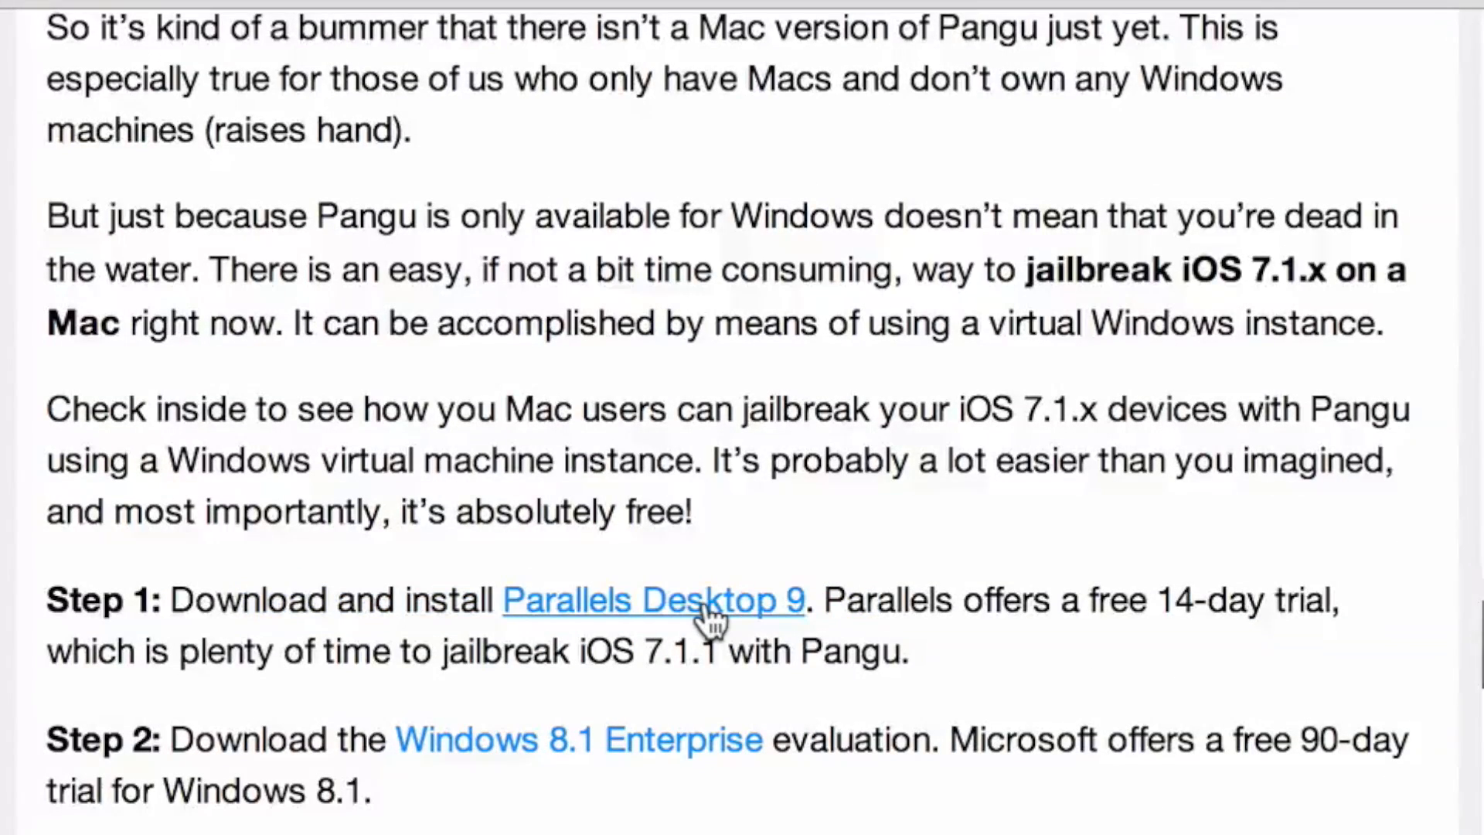
click(652, 600)
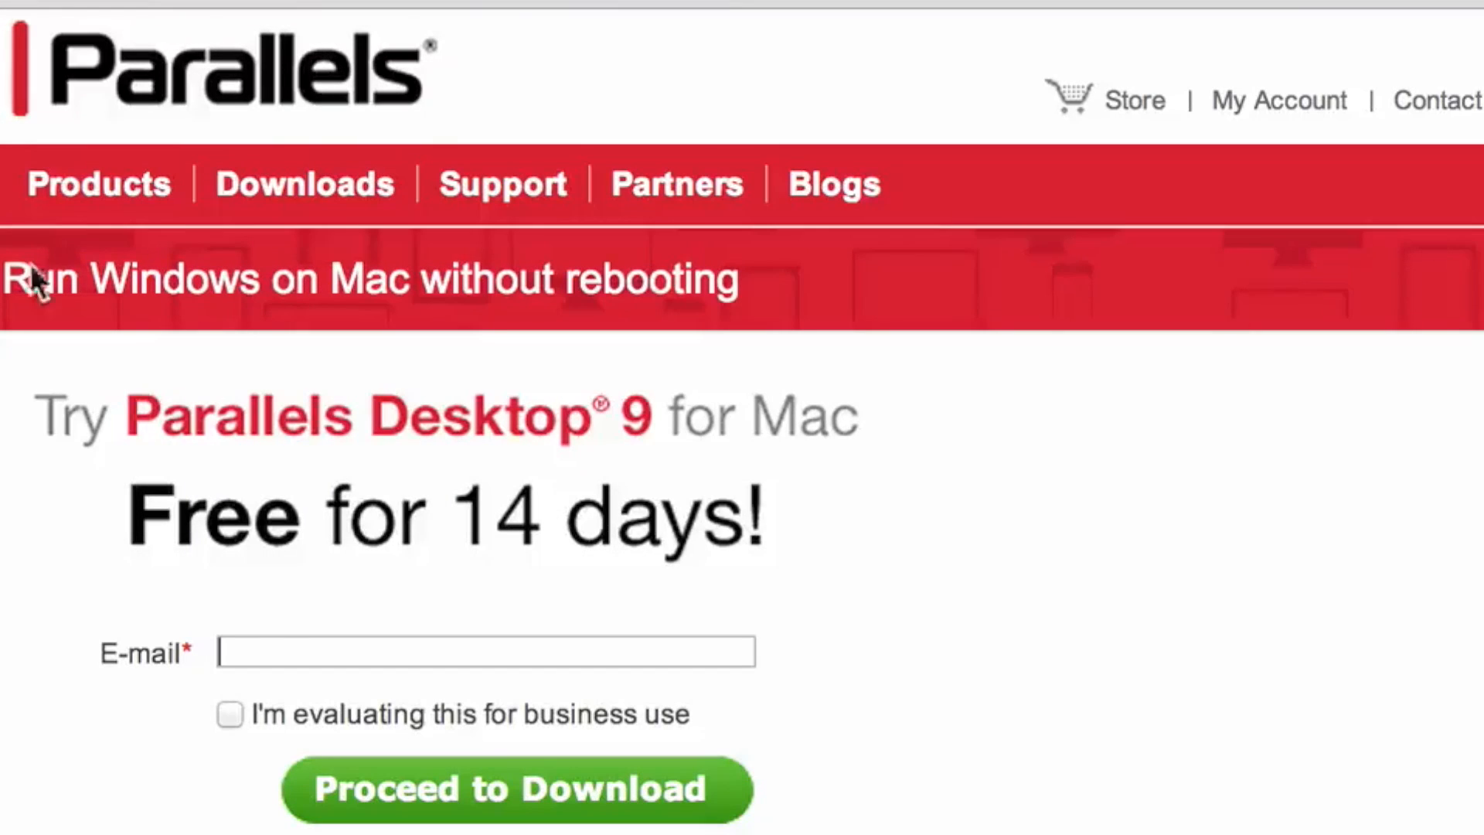
mouse_move(113, 294)
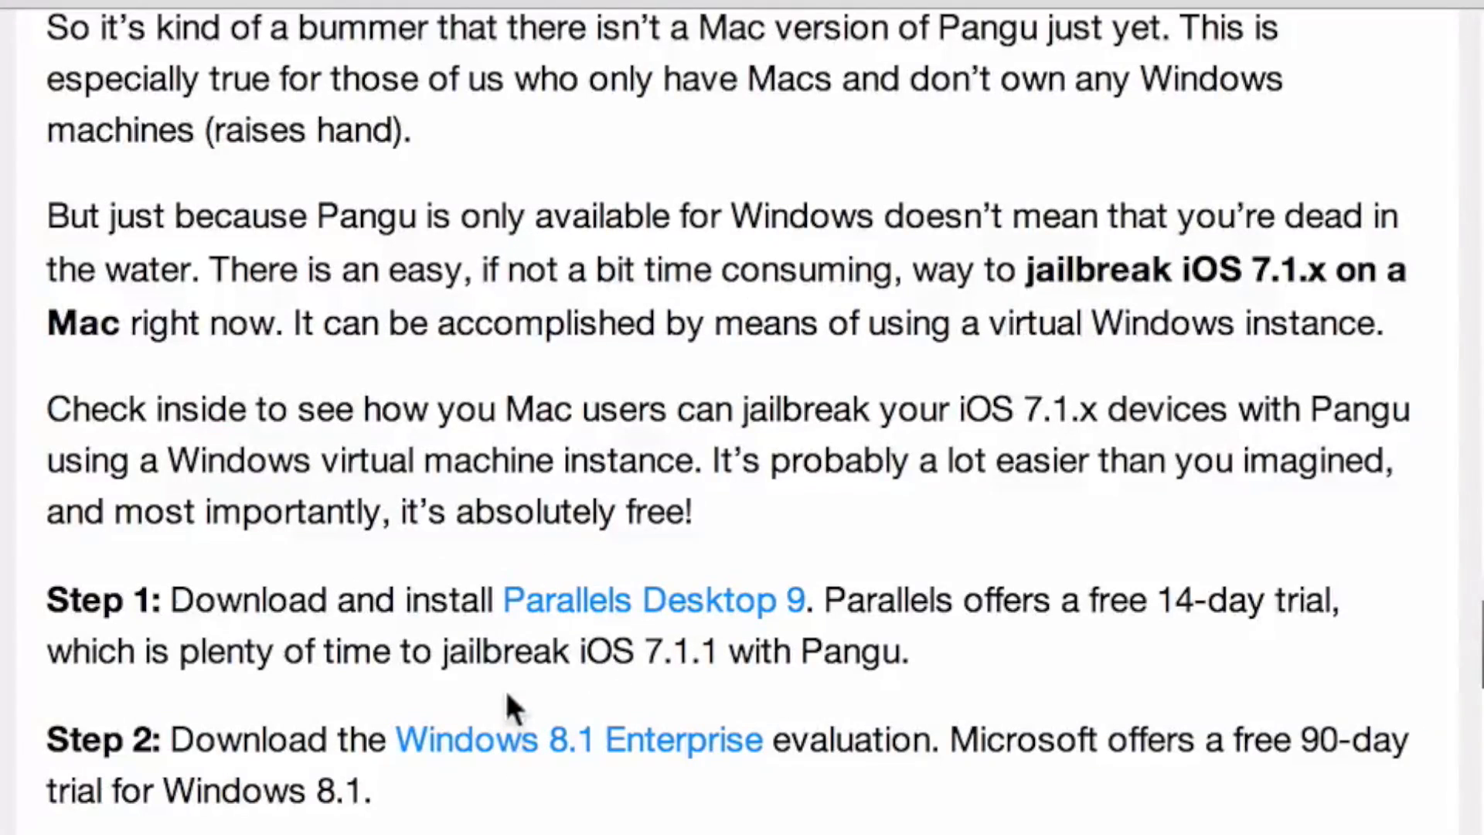
Step: Open the Windows 8.1 Enterprise evaluation link in a new tab
scroll(down, 3)
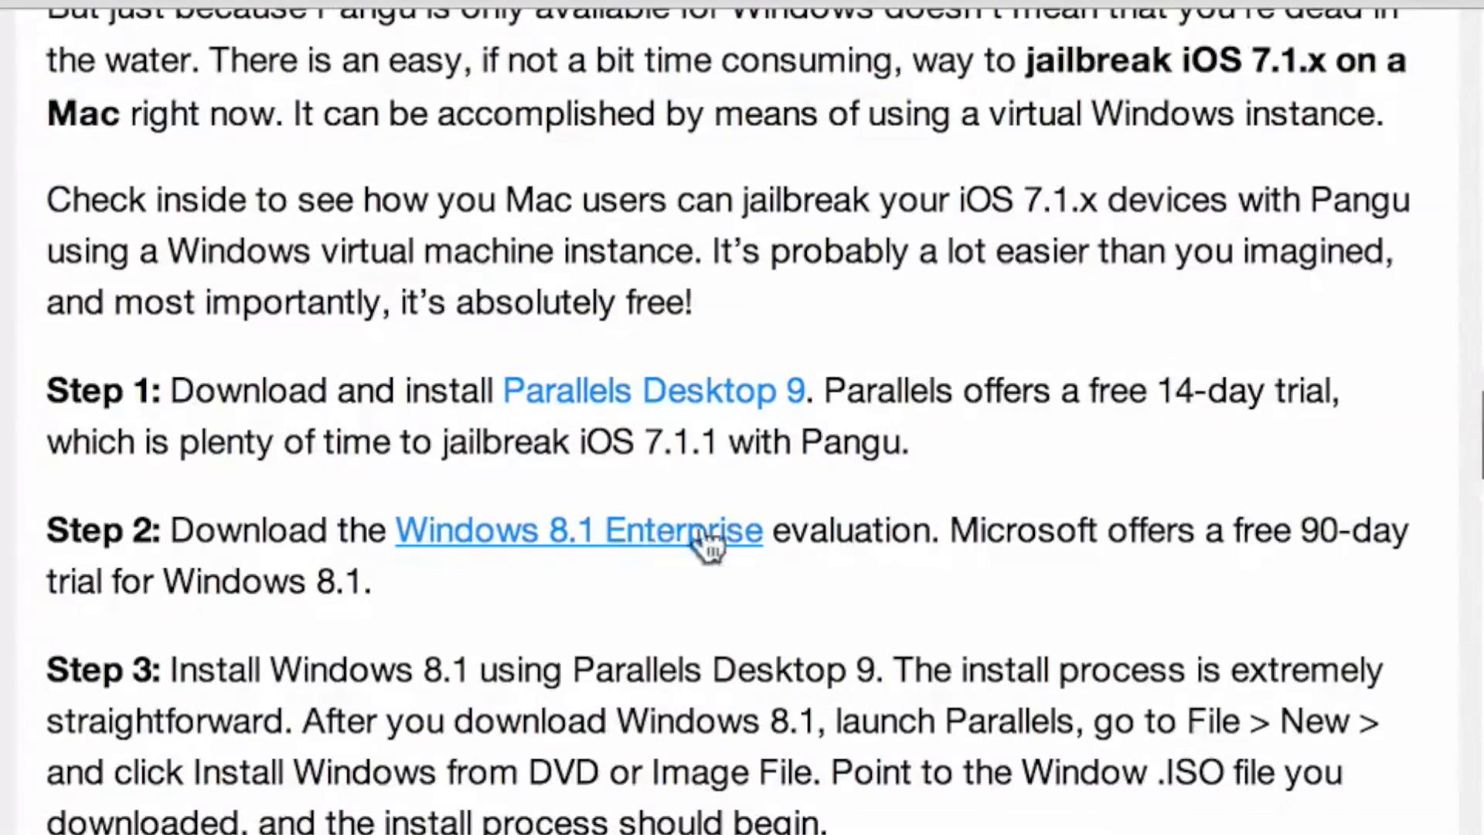
right_click(577, 530)
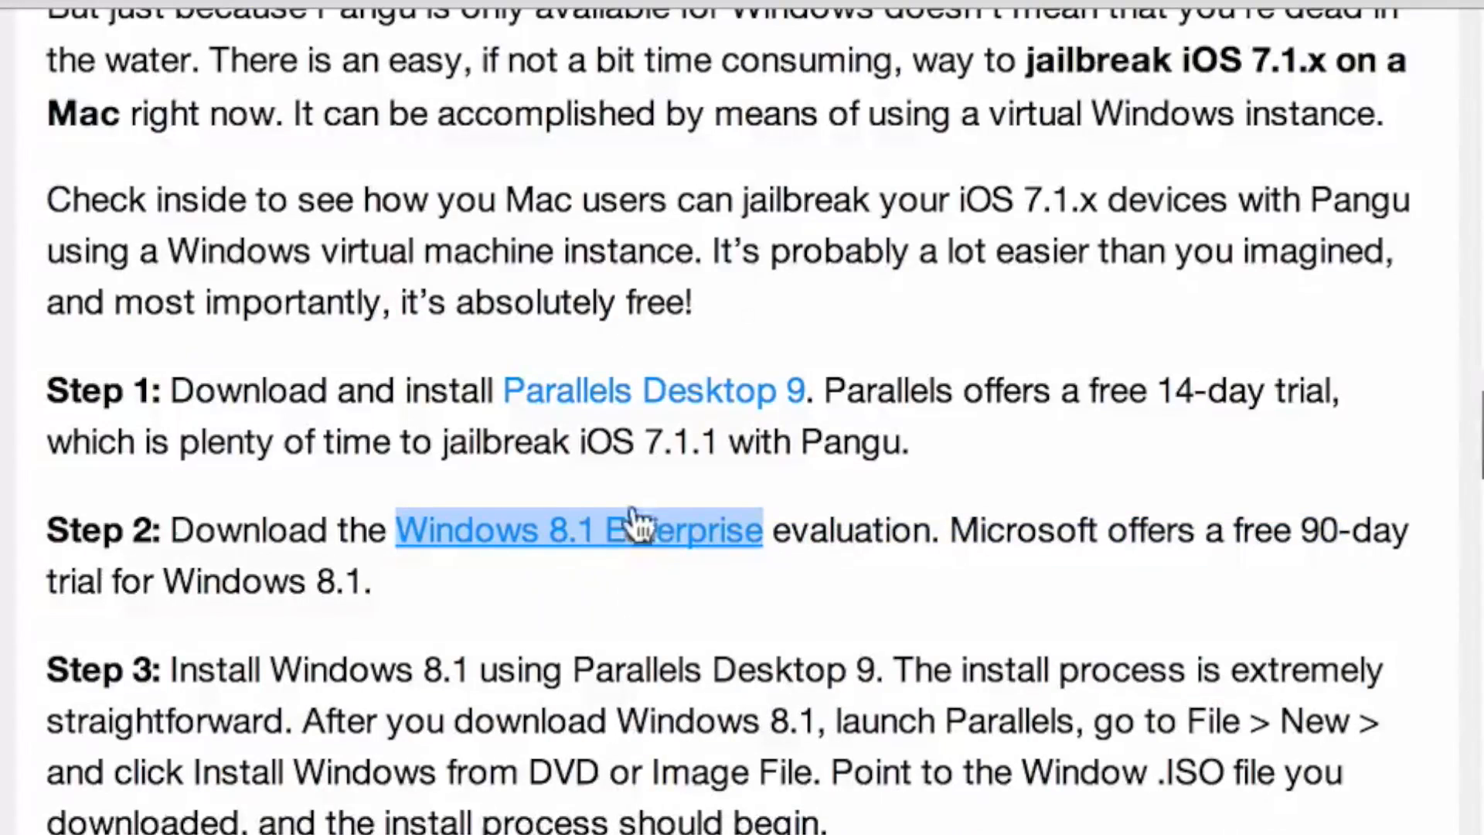
click(577, 530)
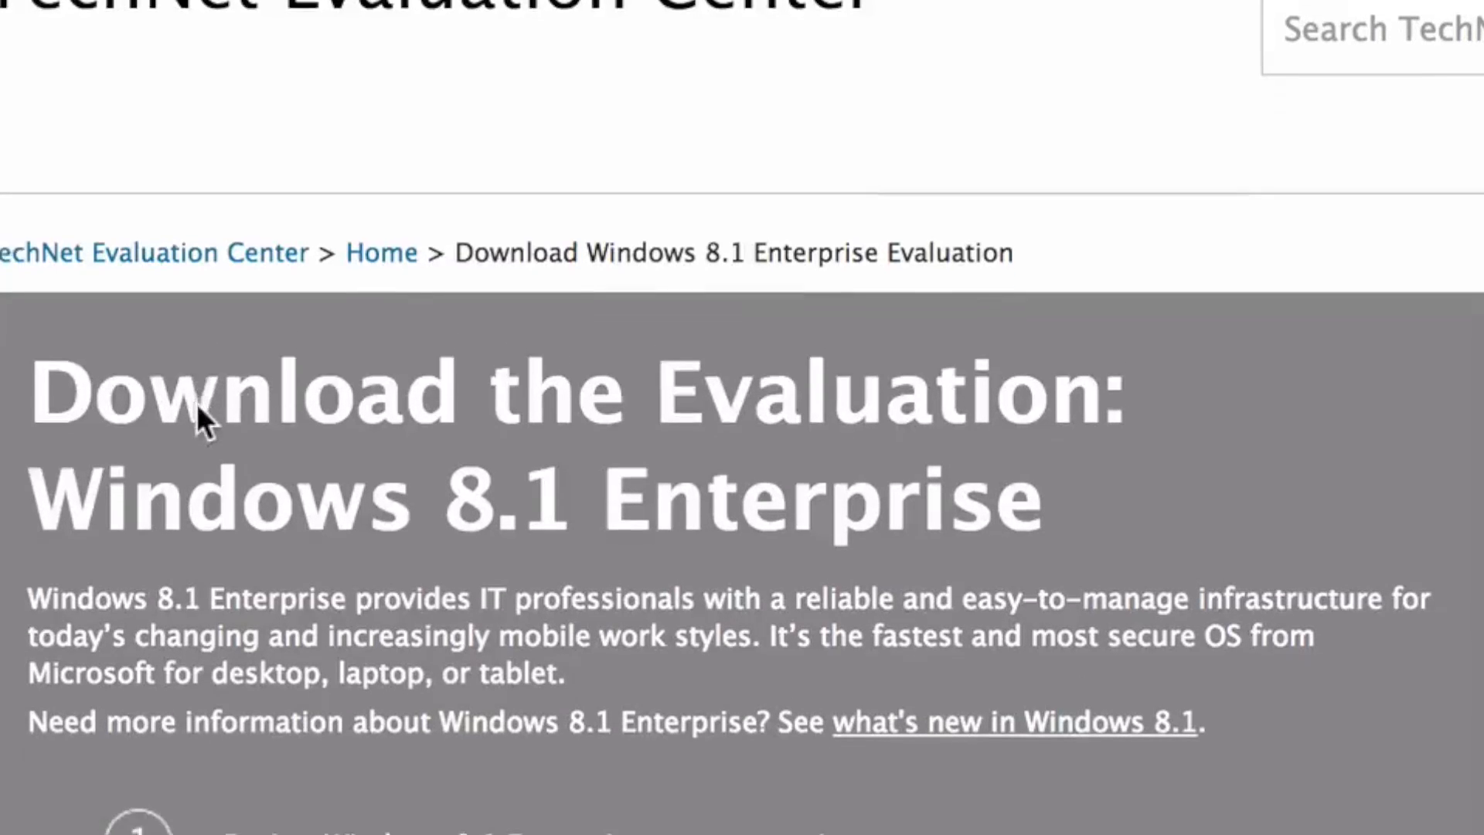
Step: Choose the 64-bit Windows 8.1 Enterprise ISO from the version list
scroll(down, 3)
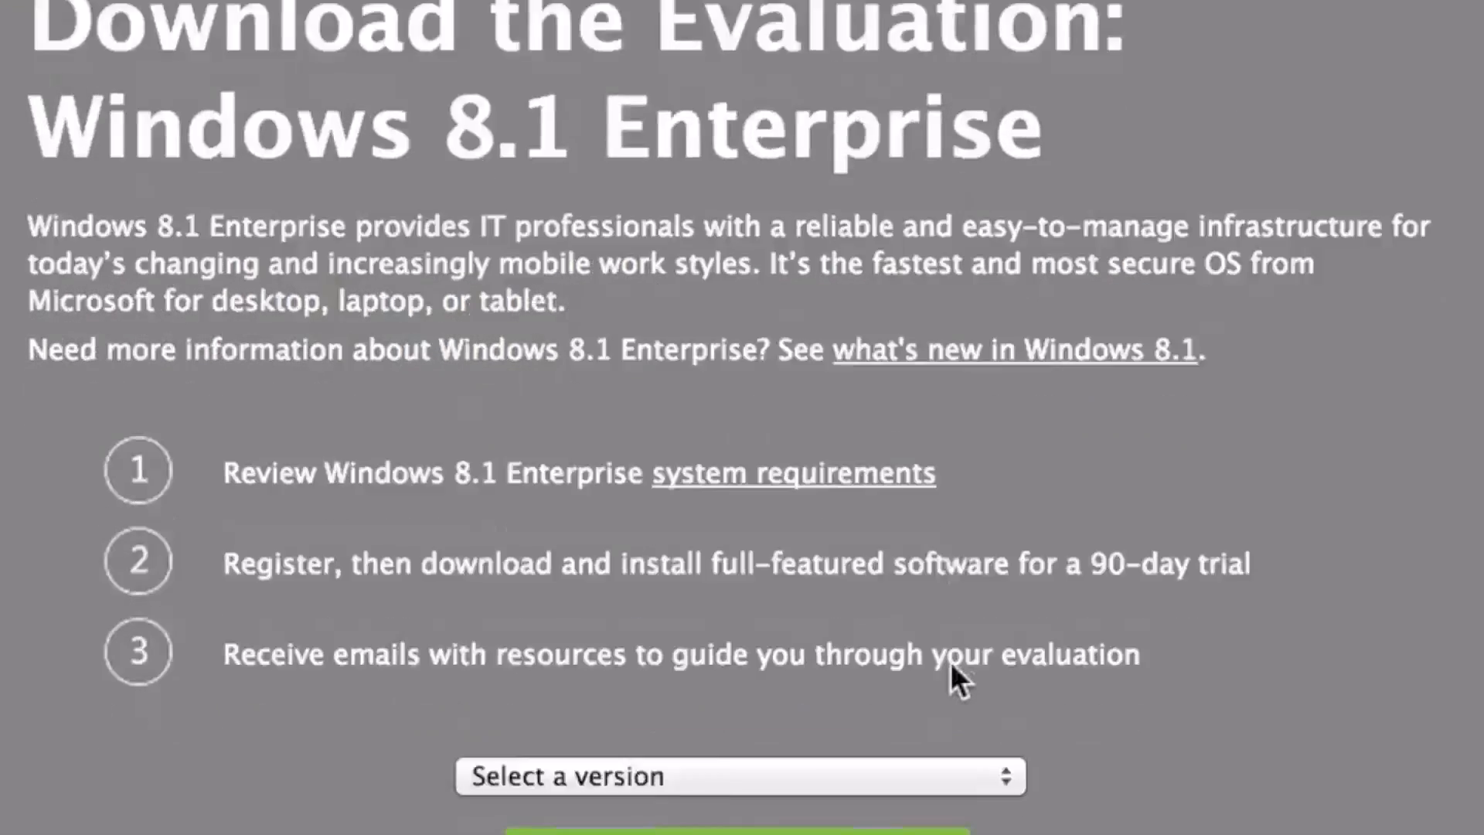
scroll(down, 3)
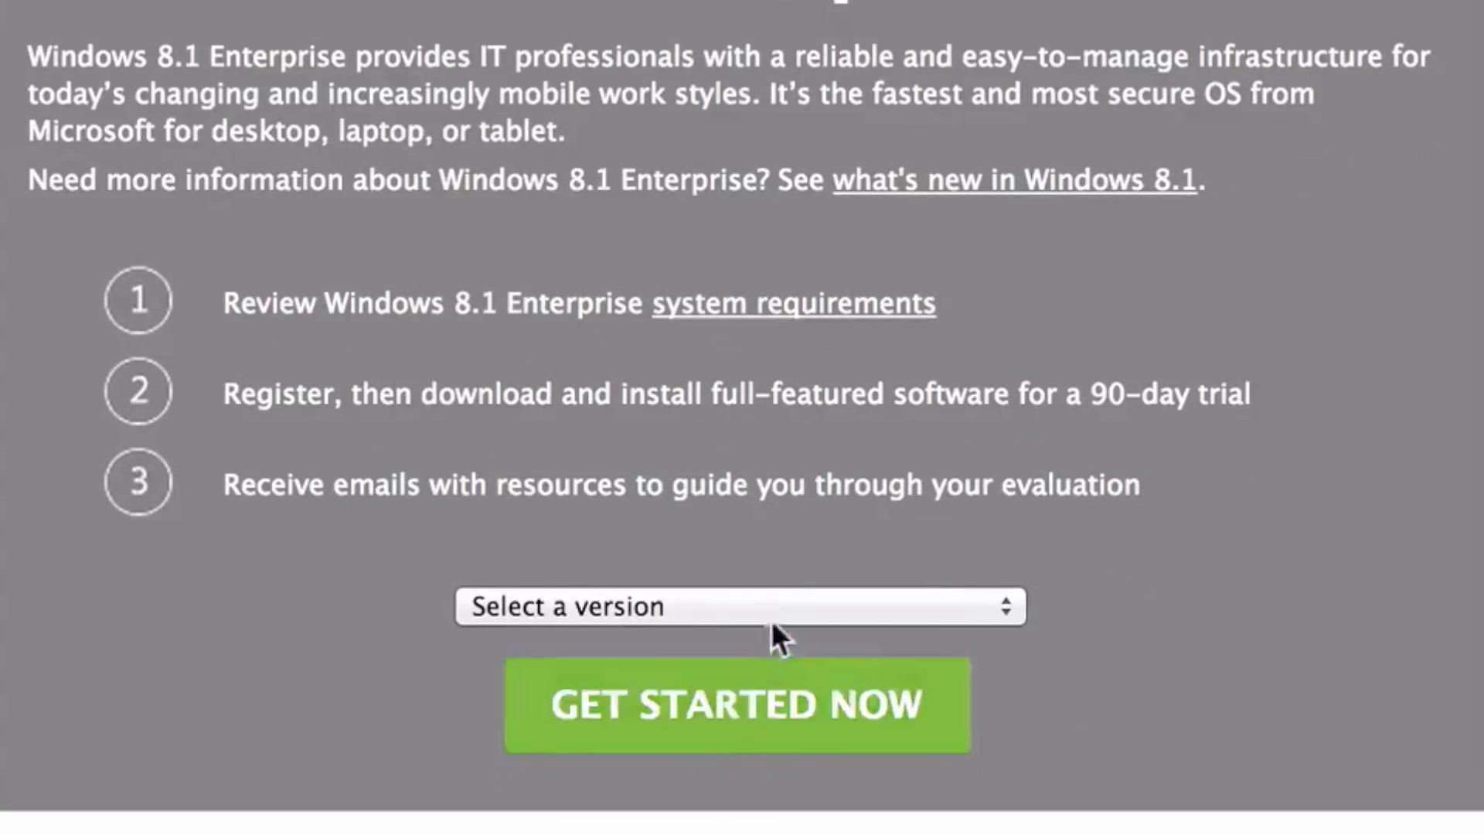
click(741, 606)
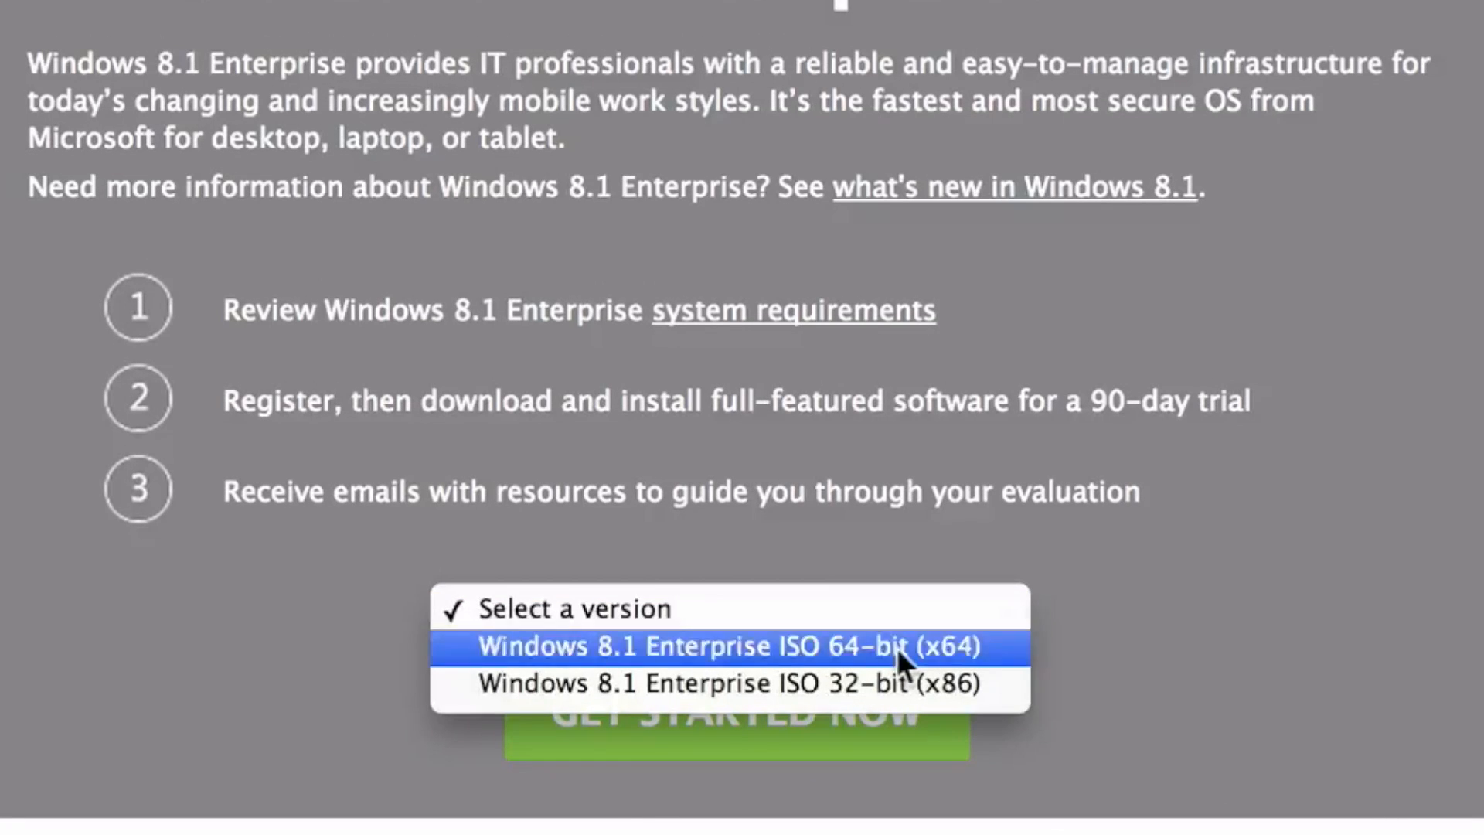
click(729, 646)
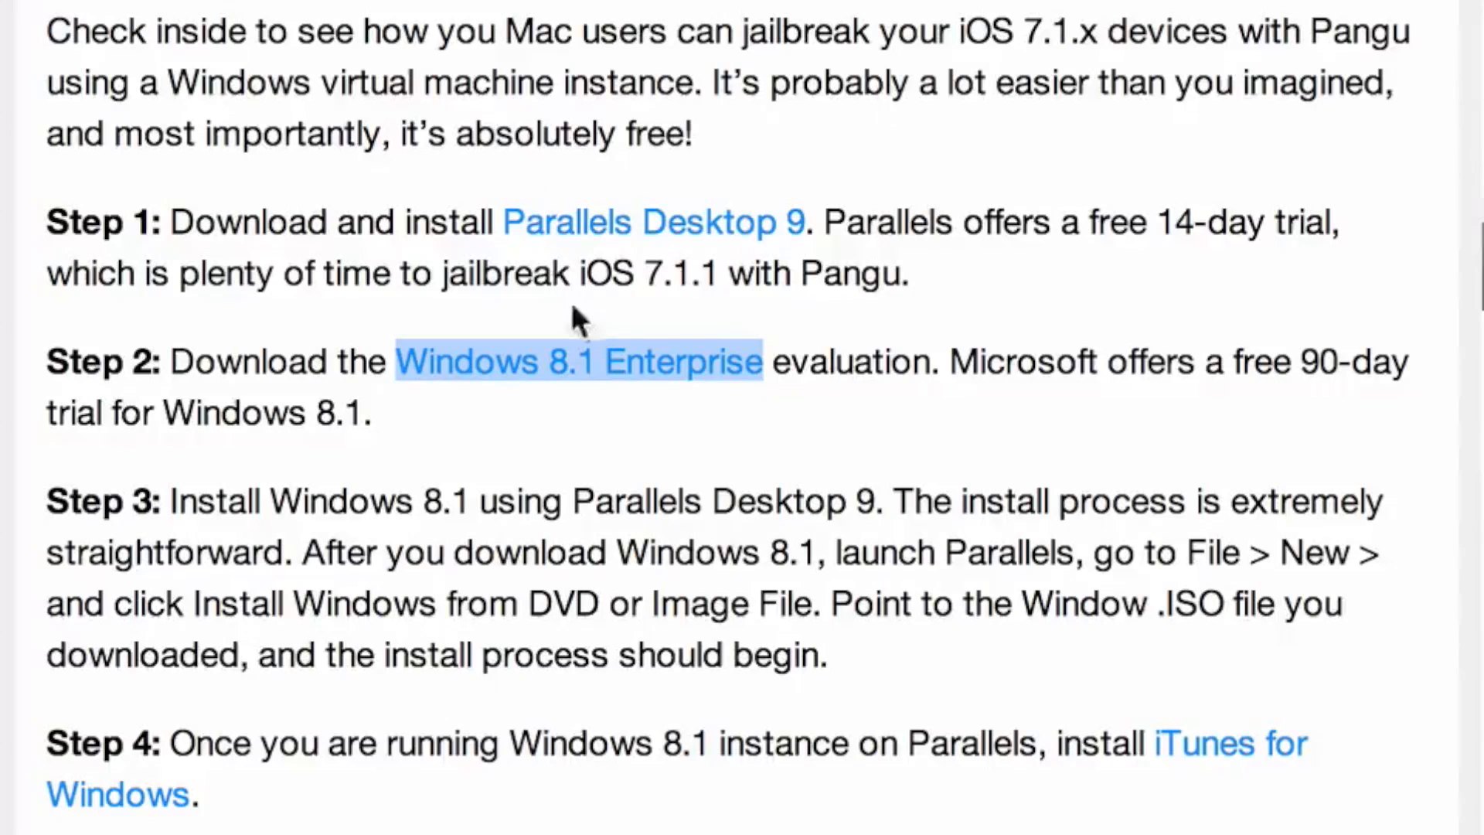
mouse_move(790, 500)
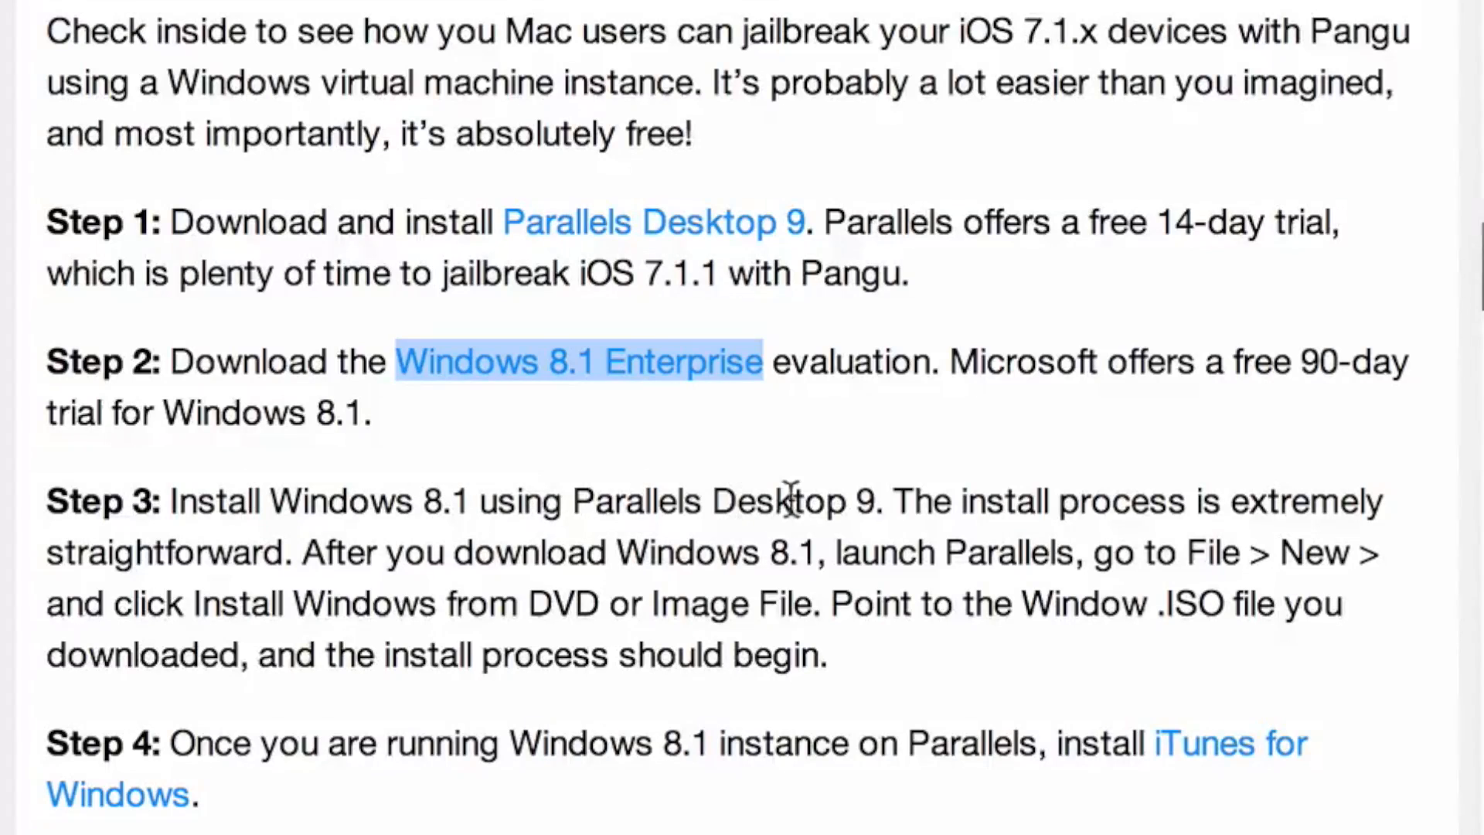
mouse_move(1017, 500)
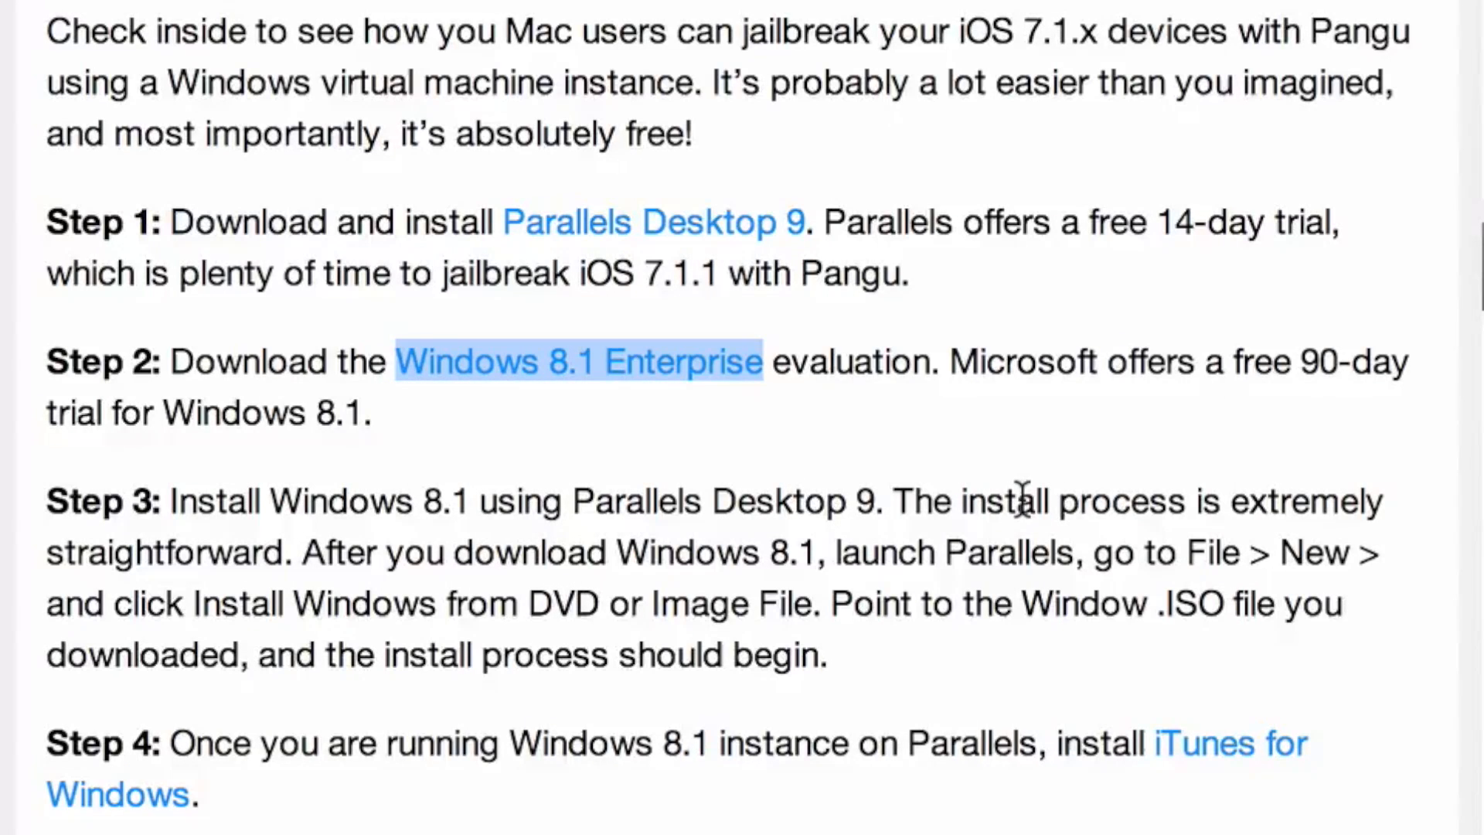
Step: Use File > New… in Parallels Desktop to open the New Virtual Machine assistant
scroll(down, 3)
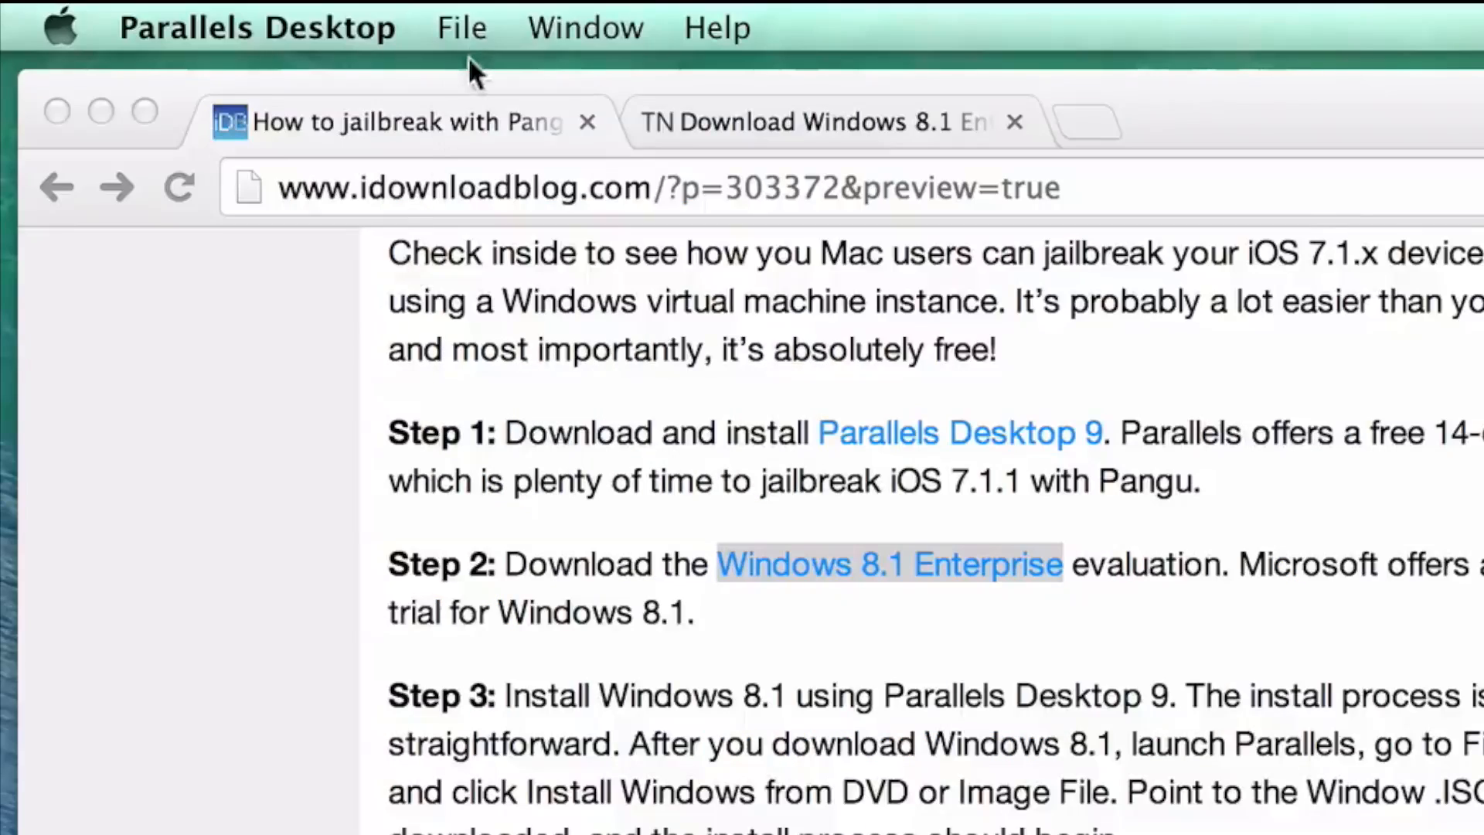
click(461, 26)
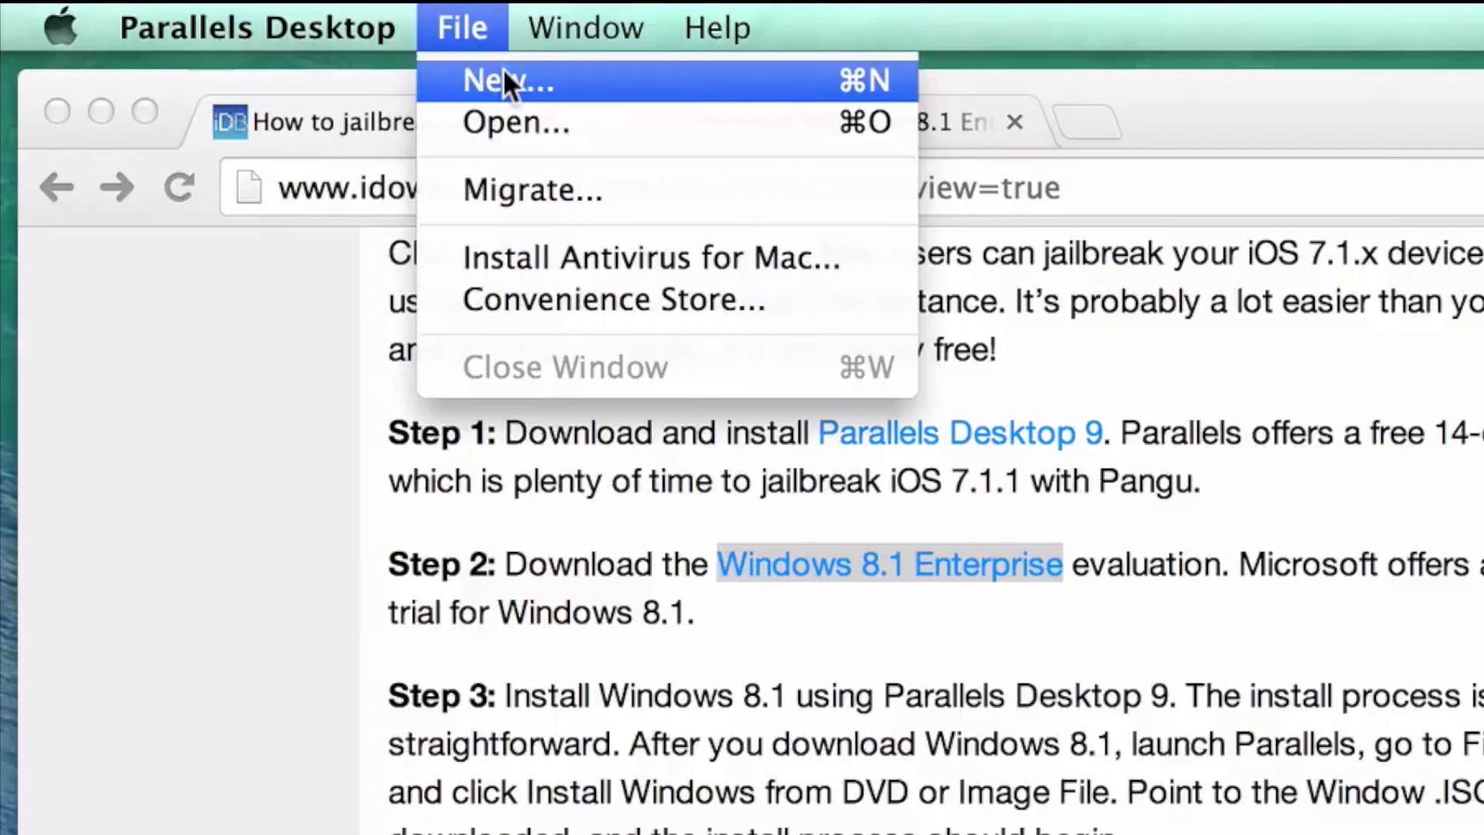
click(507, 80)
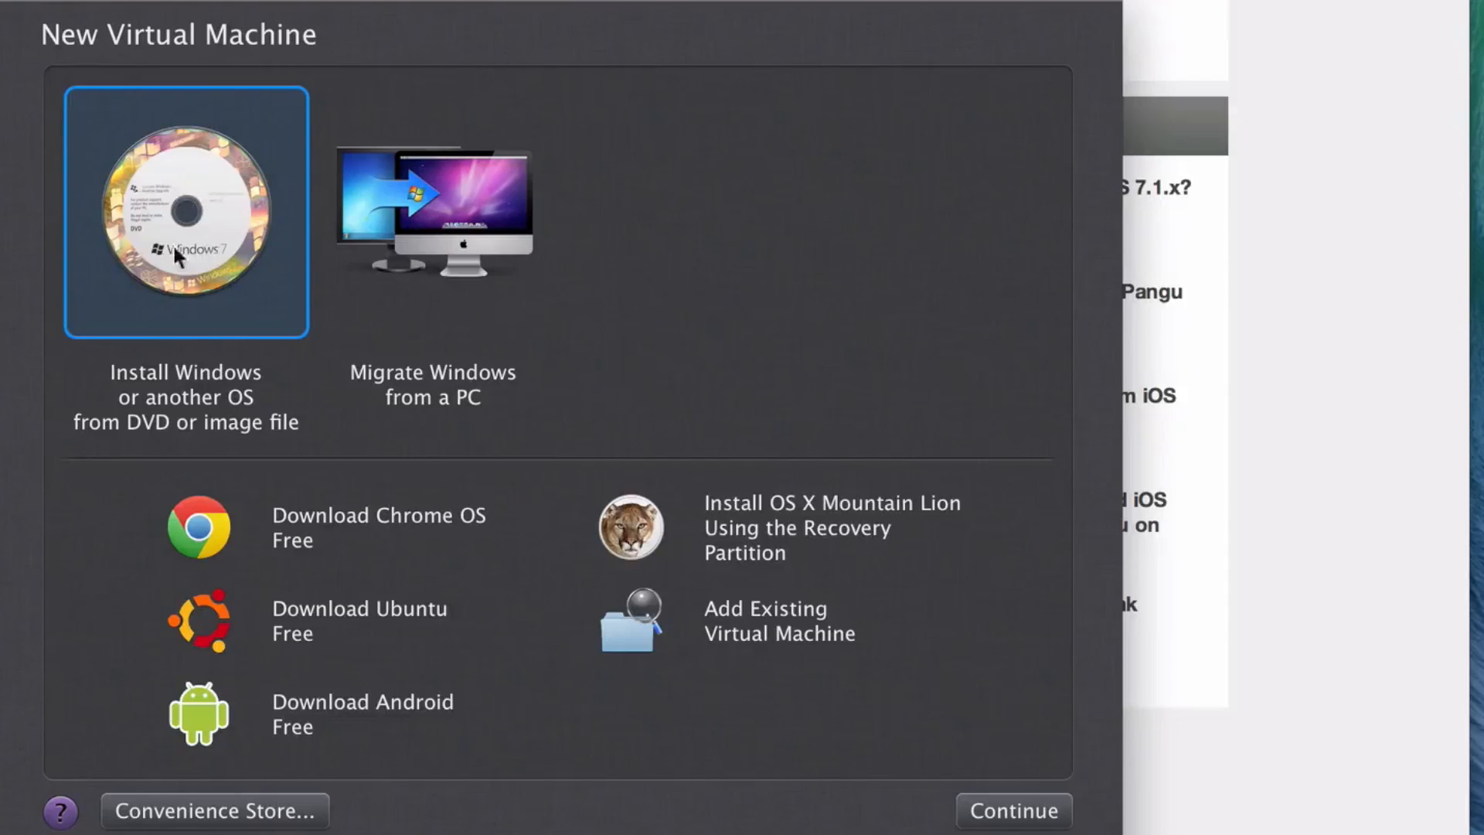
Step: Install Windows from DVD or image file, and check the Windows 8.1 Enterprise ISO appears as a source
click(1012, 811)
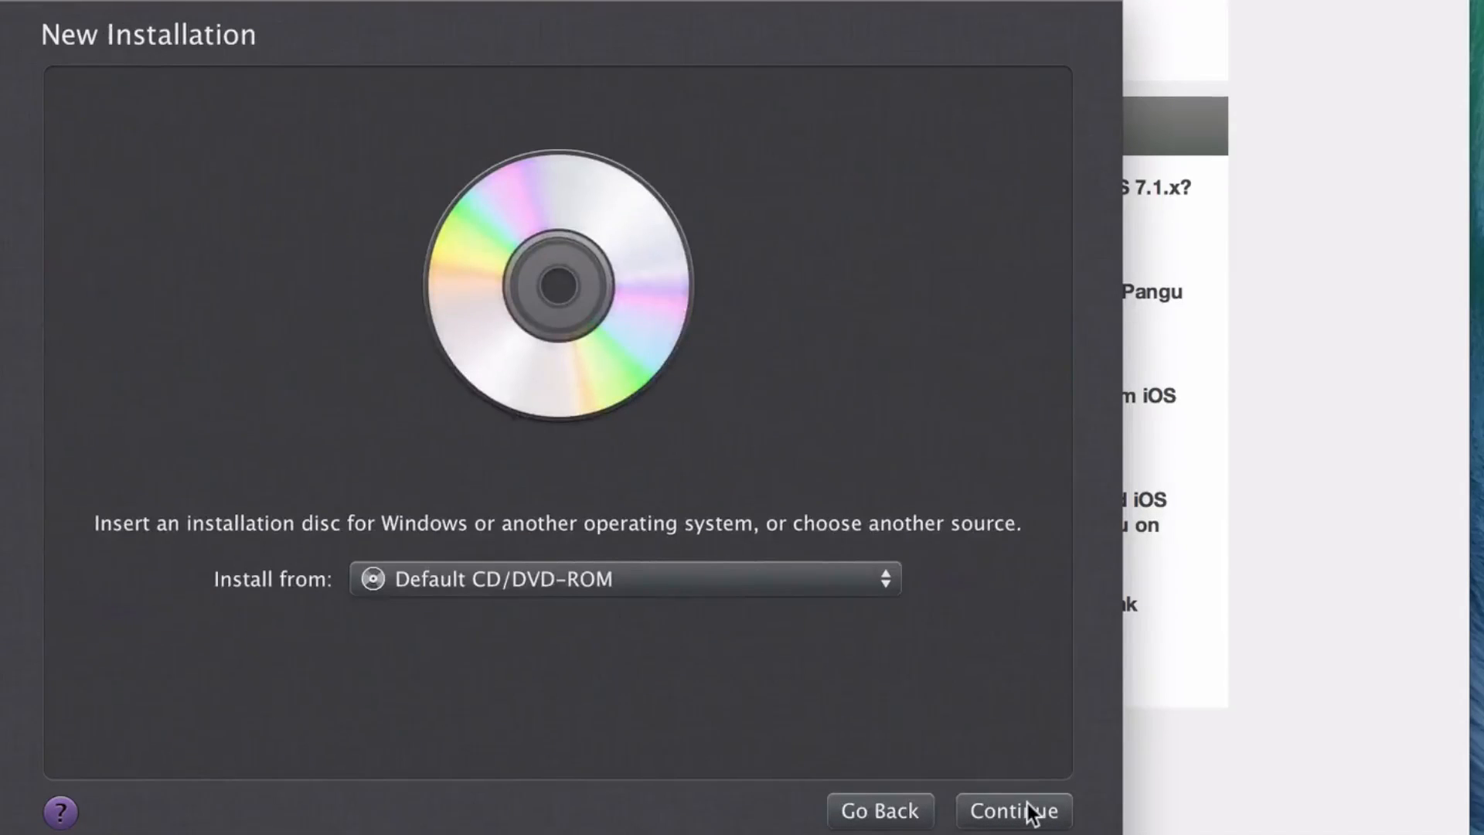
click(624, 578)
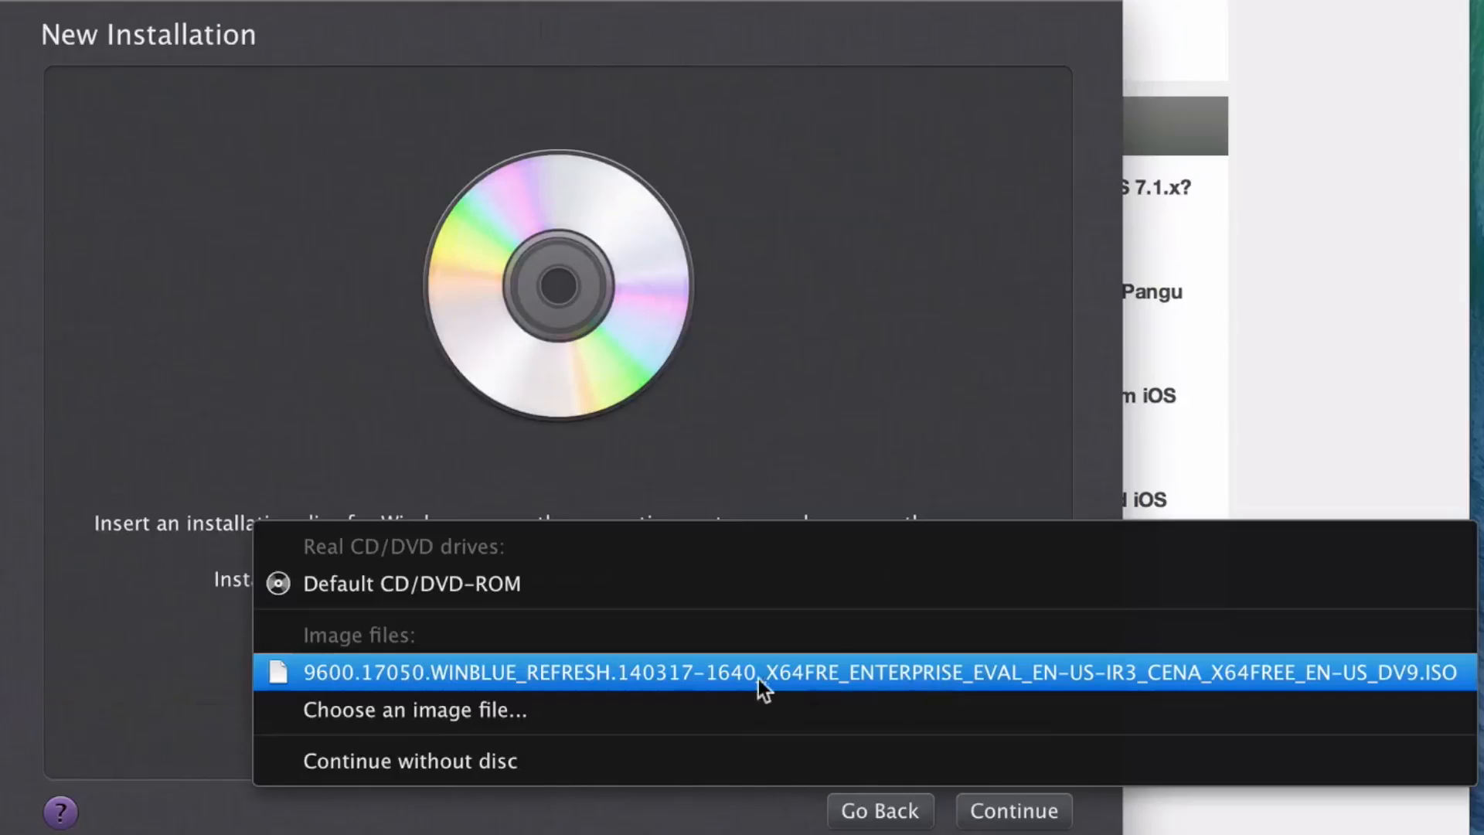
mouse_move(763, 671)
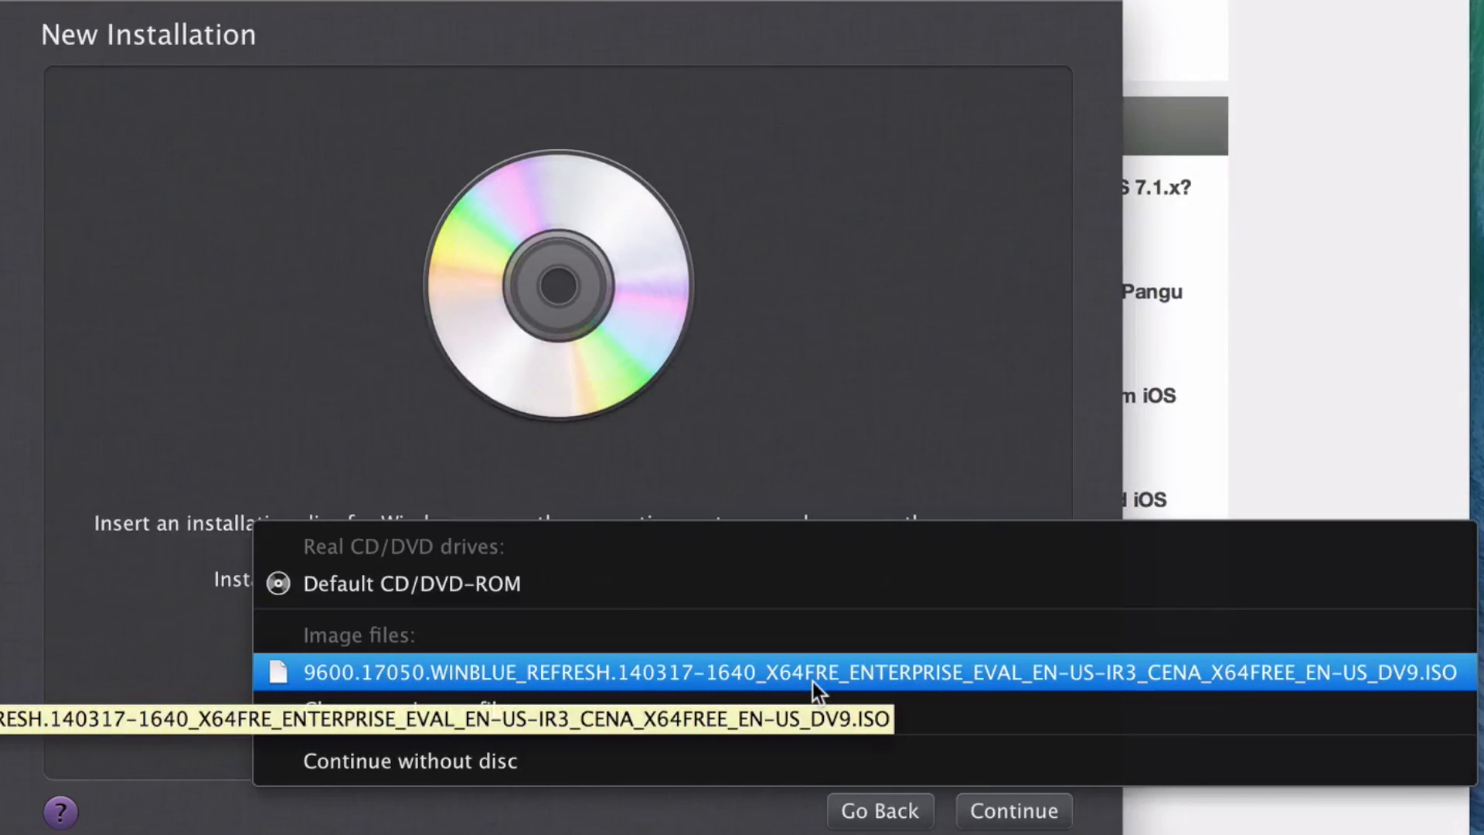
mouse_move(1438, 675)
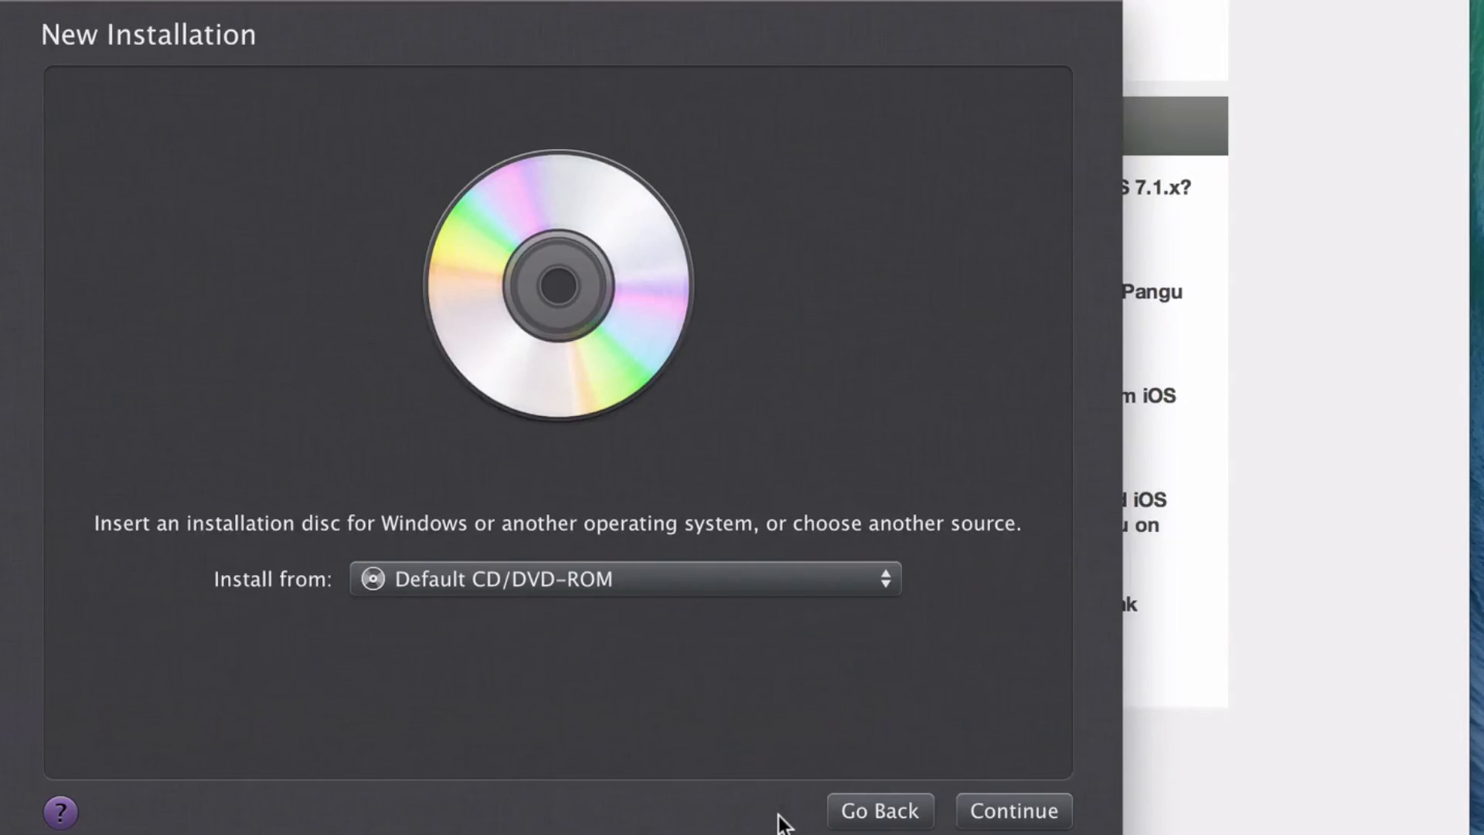
mouse_move(9, 10)
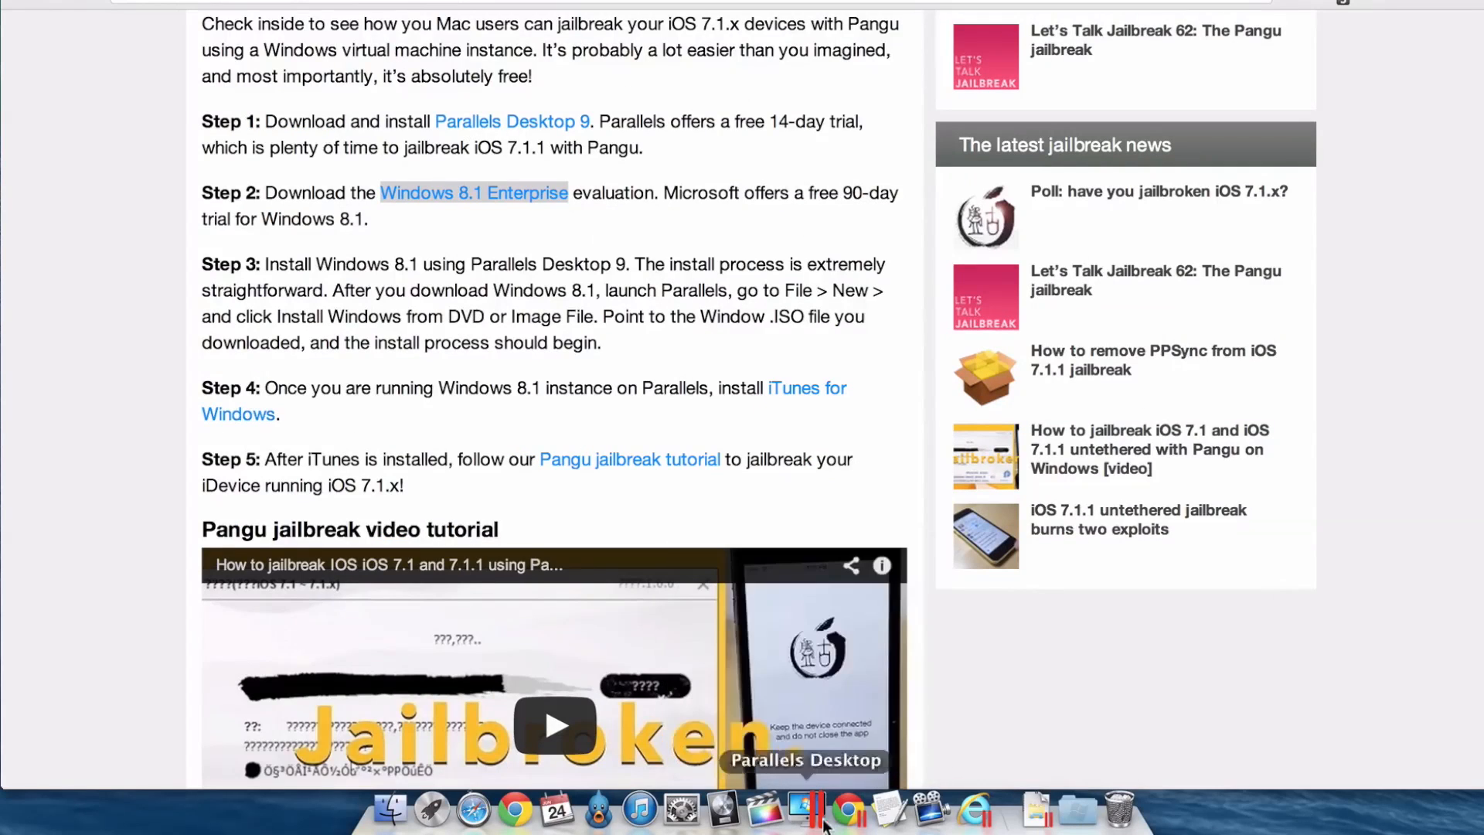
Step: Switch to the running Windows 8.1 VM via the Parallels Dock icon
click(805, 809)
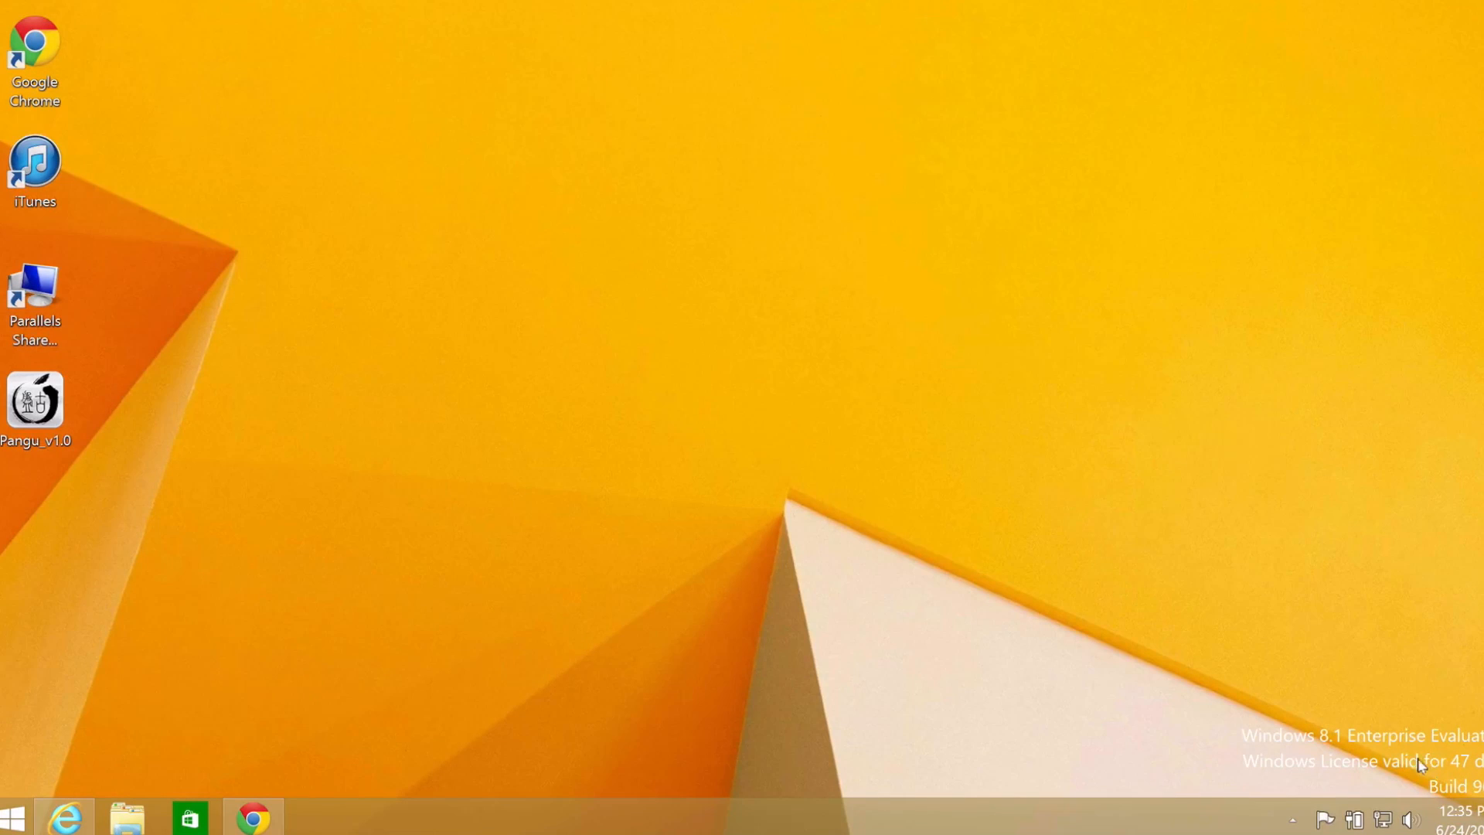
mouse_move(76, 781)
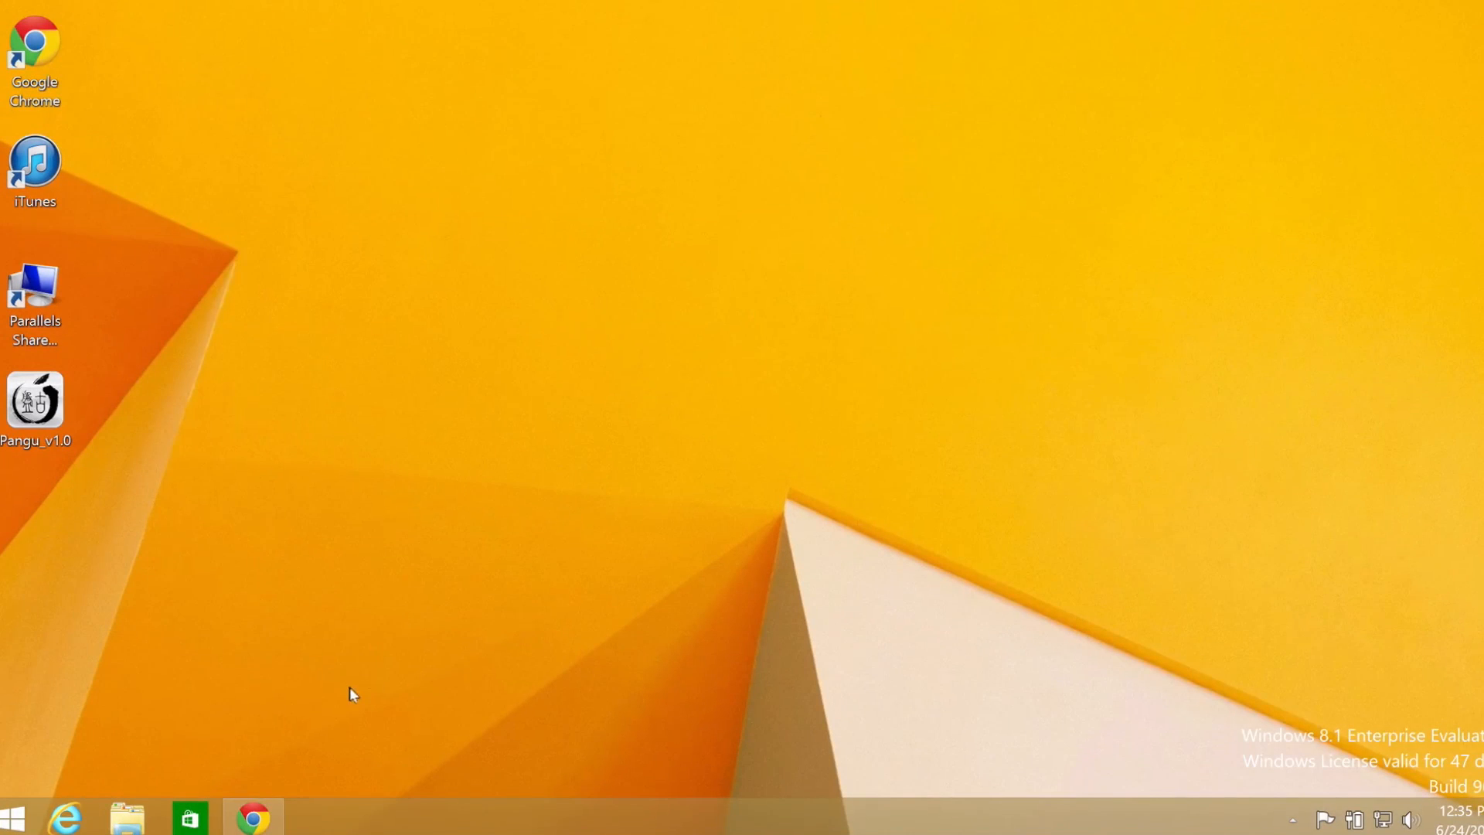
Step: Launch Chrome in Windows and load idownloadblog.com
click(252, 817)
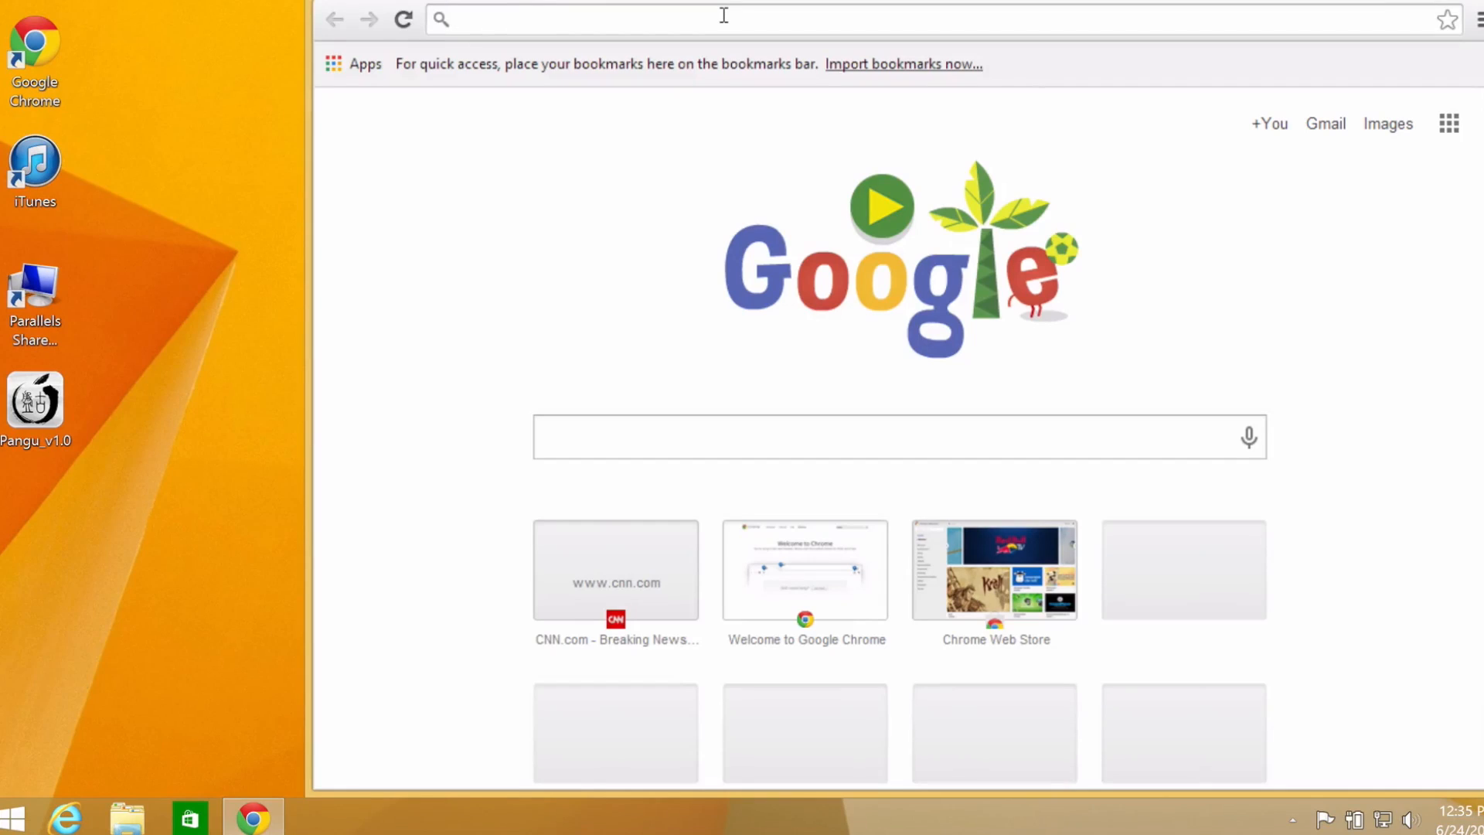
text(idownloadblog.com)
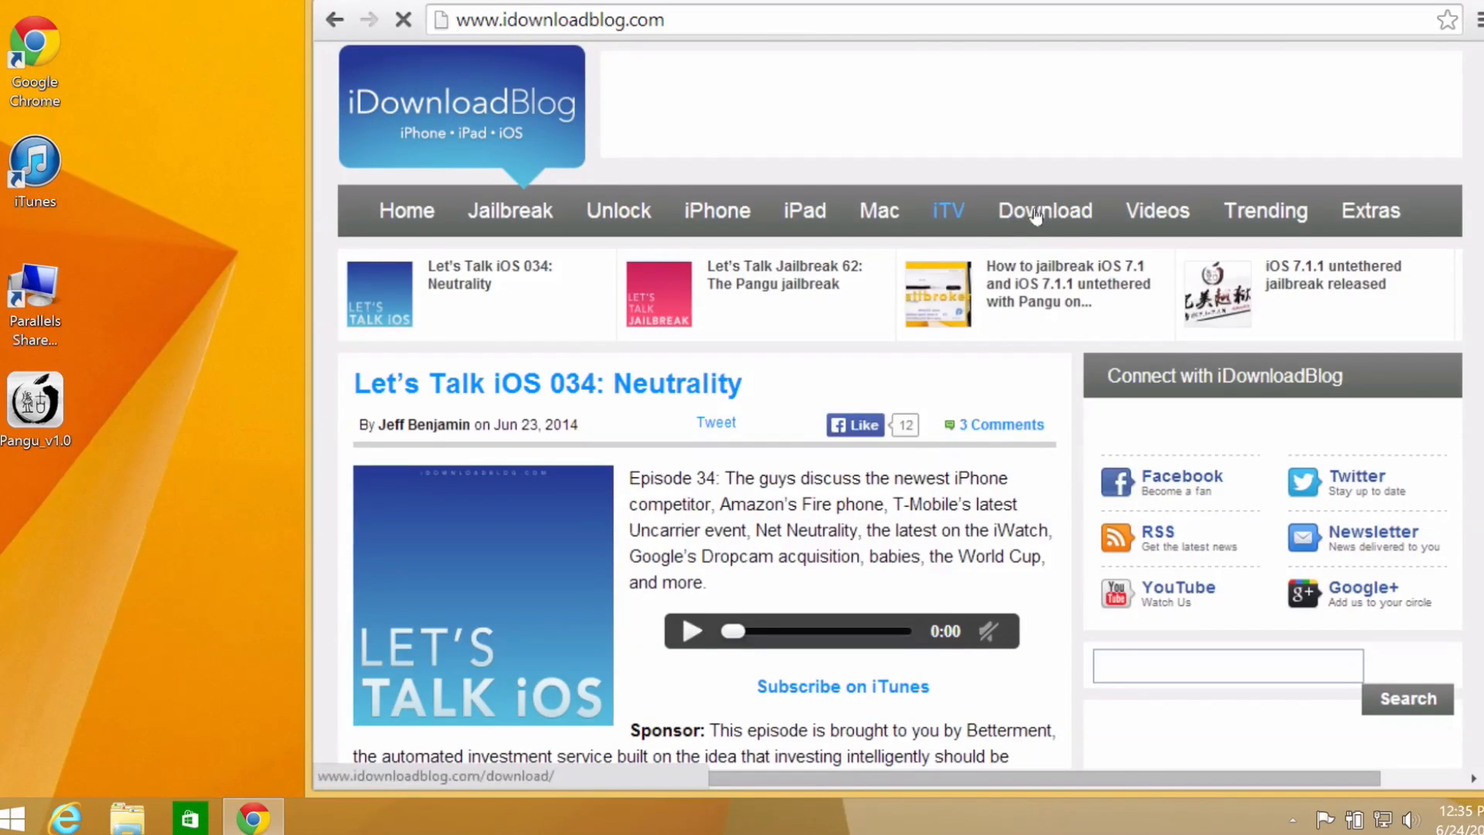
click(1045, 210)
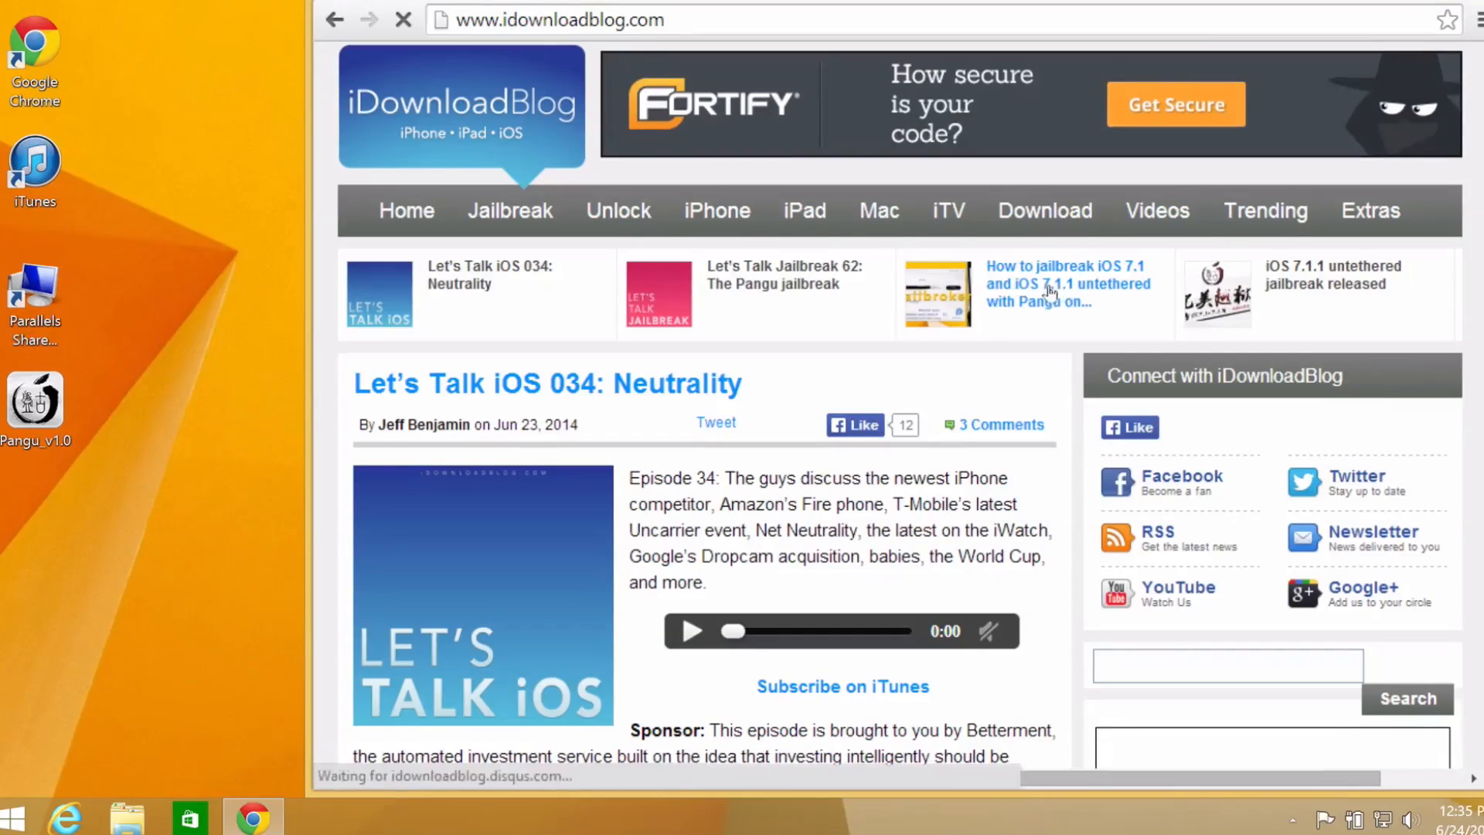
Step: Read the Pangu iOS 7.1 jailbreak article down to its video, then minimize Chrome
click(1067, 283)
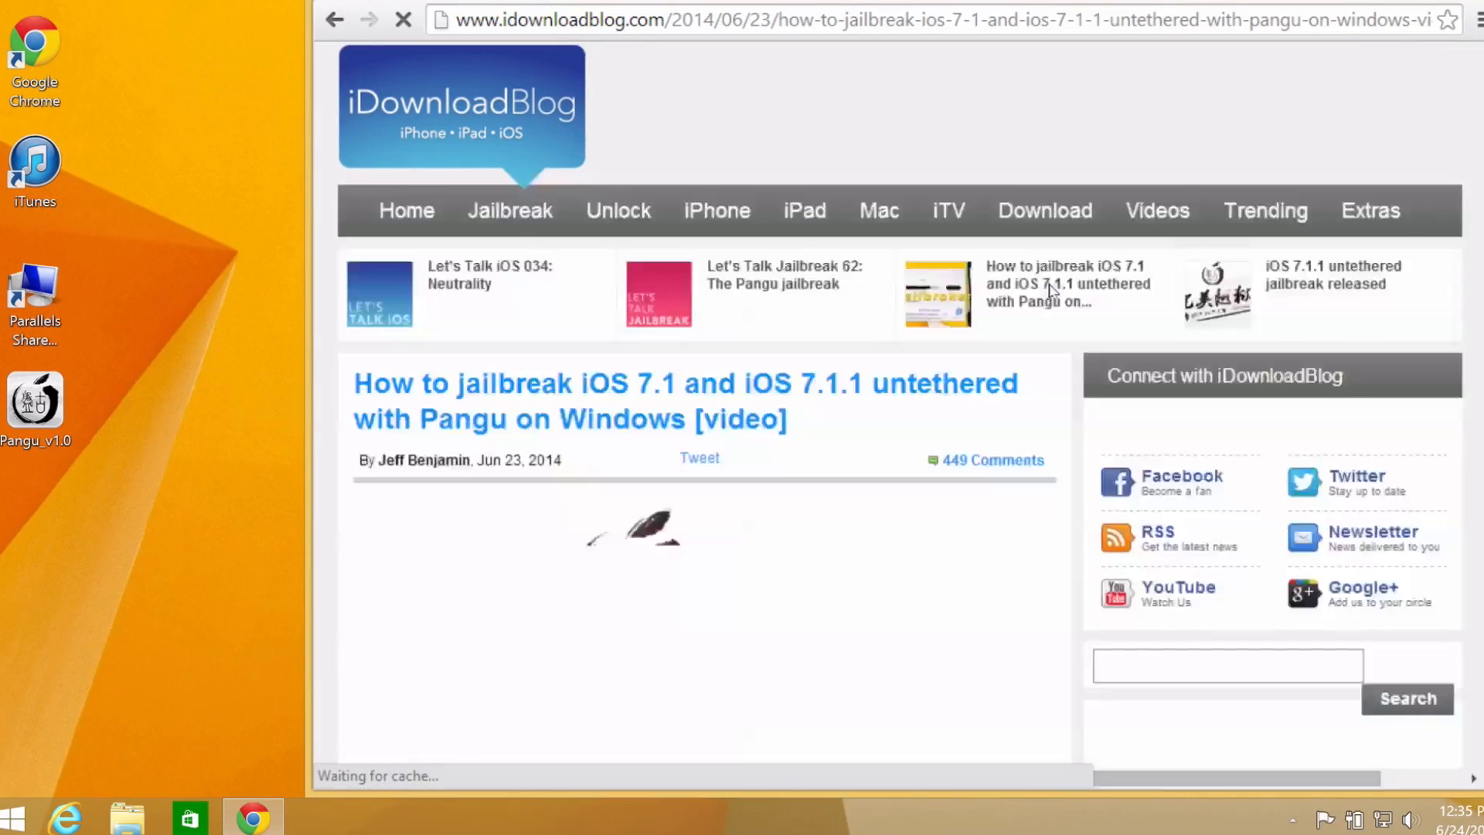
scroll(down, 3)
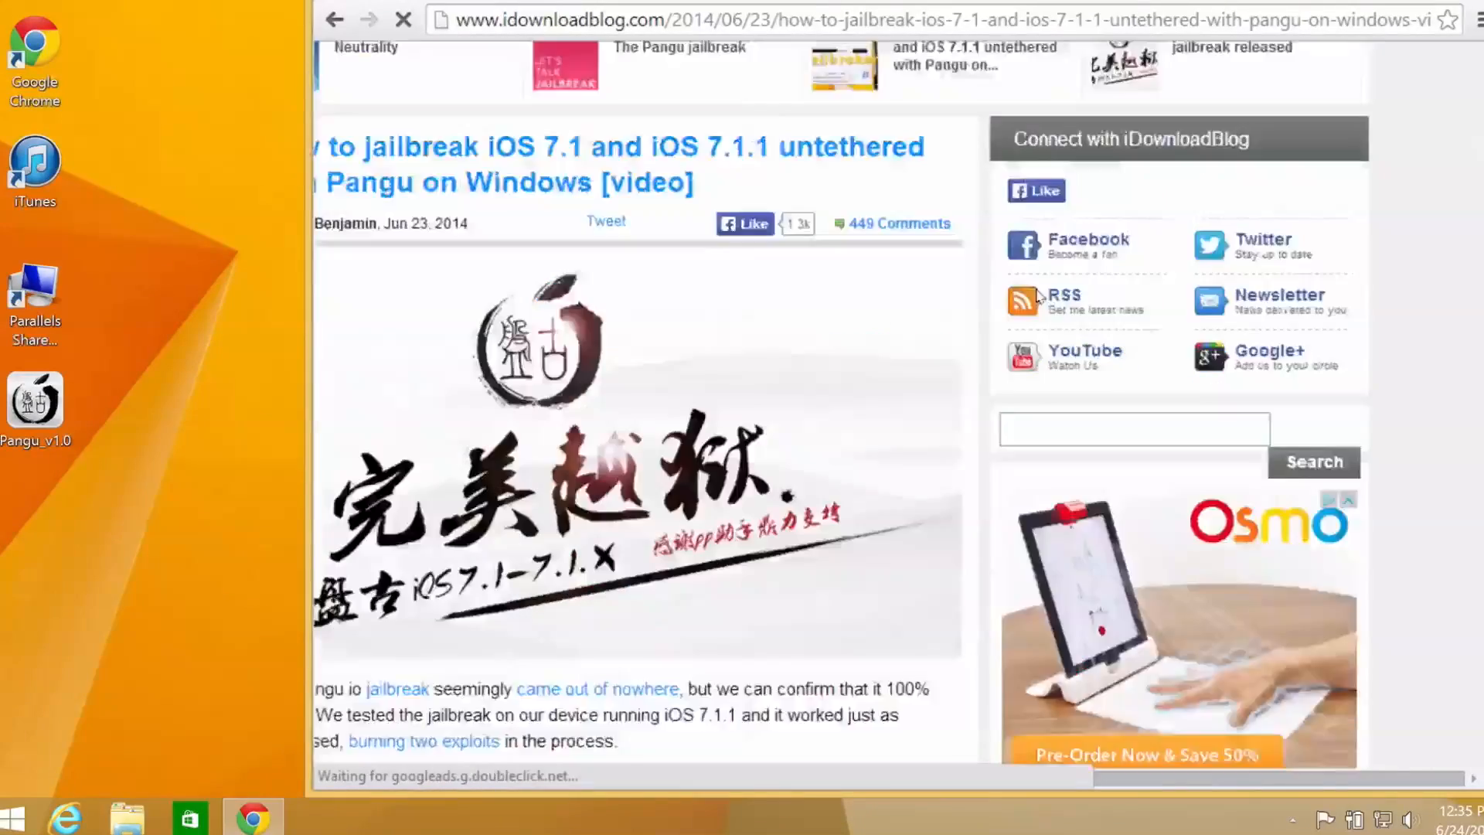
scroll(down, 3)
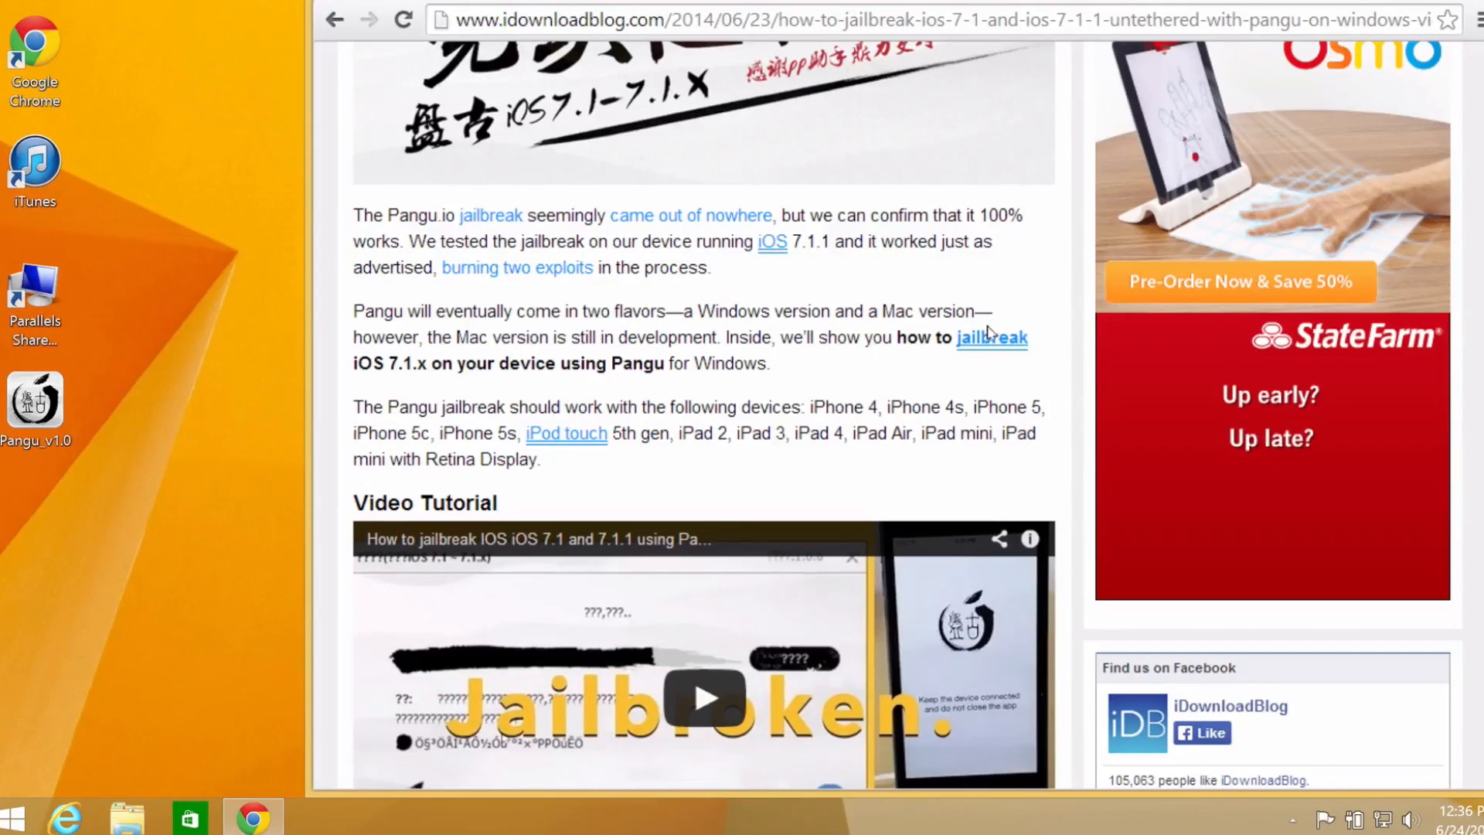
click(251, 817)
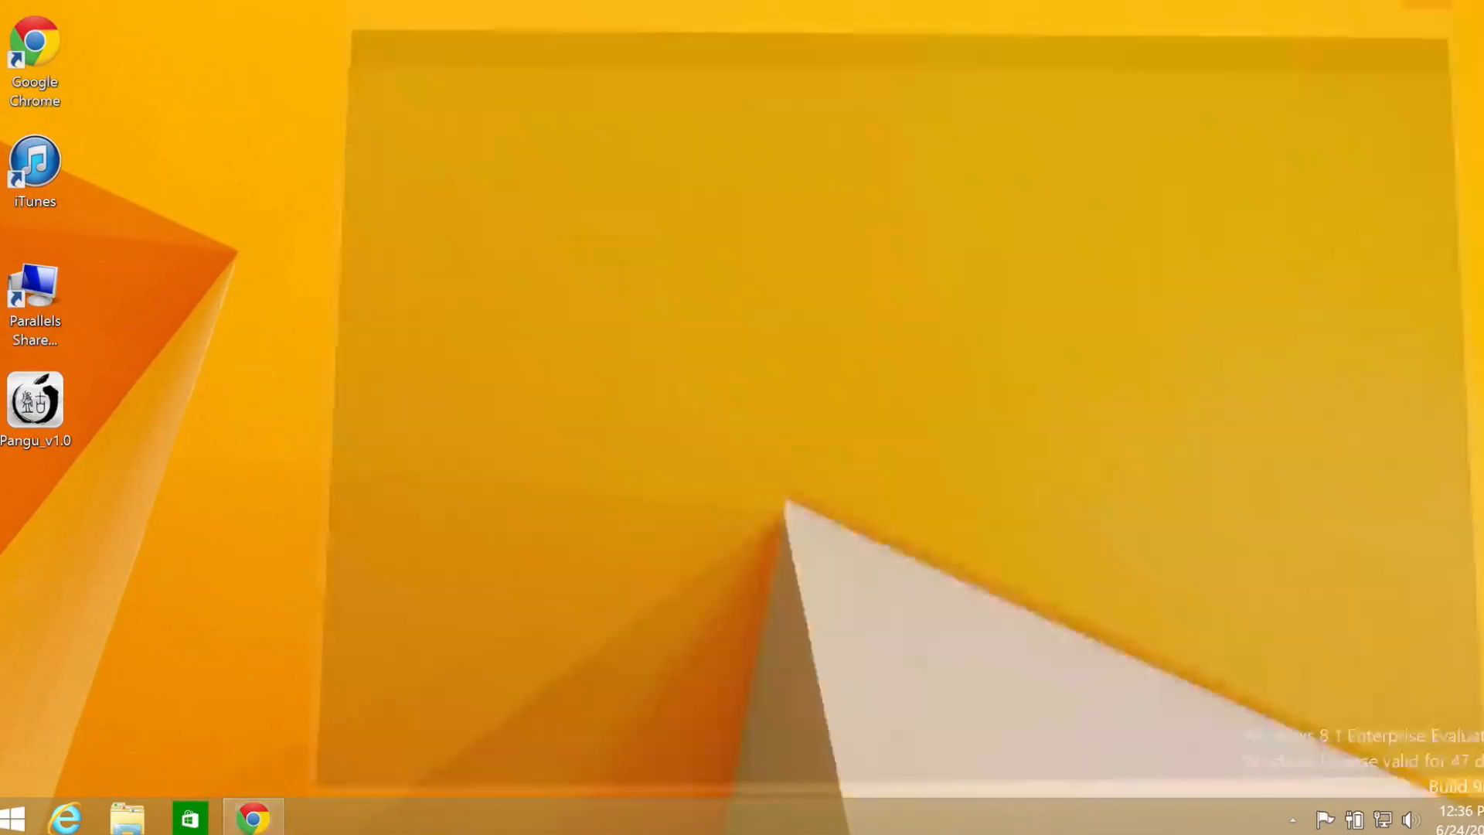